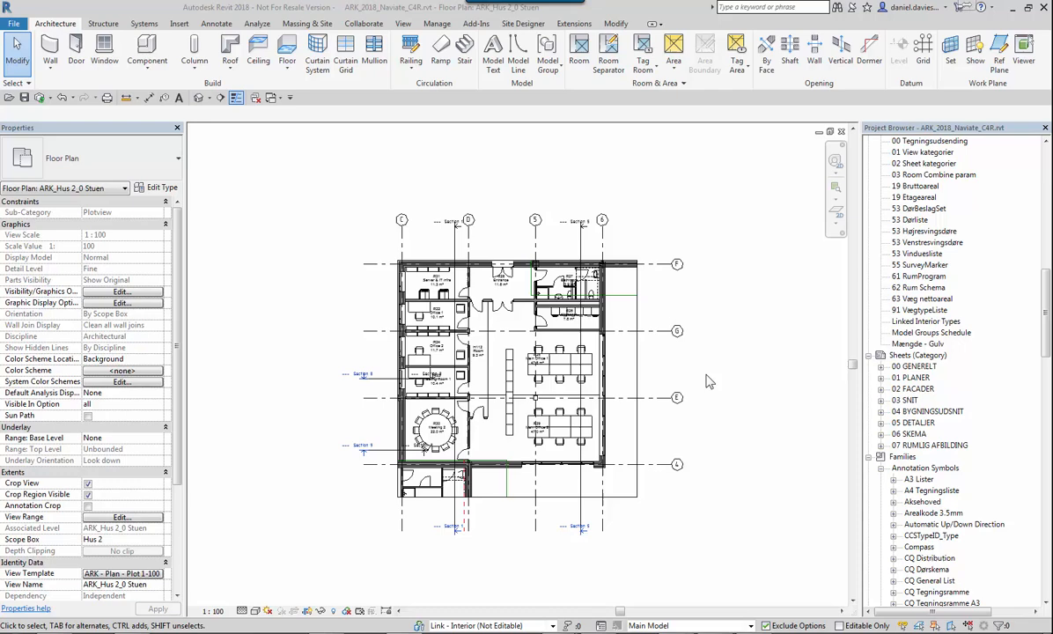
Show the Collaborate ribbon with the cloud publishing tools for the workshared model.
click(363, 23)
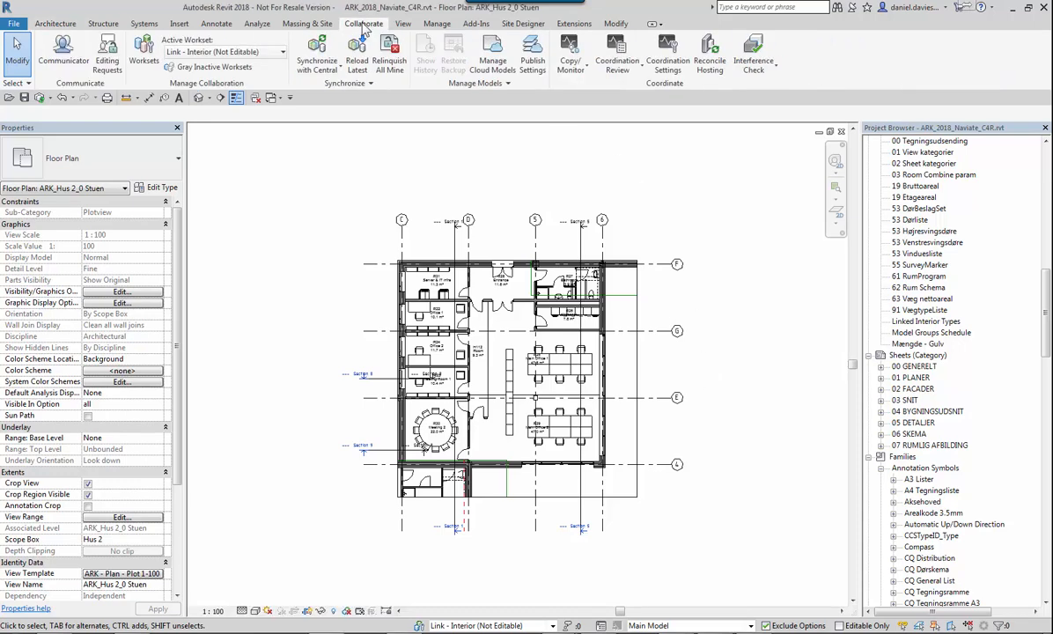
mouse_move(533, 51)
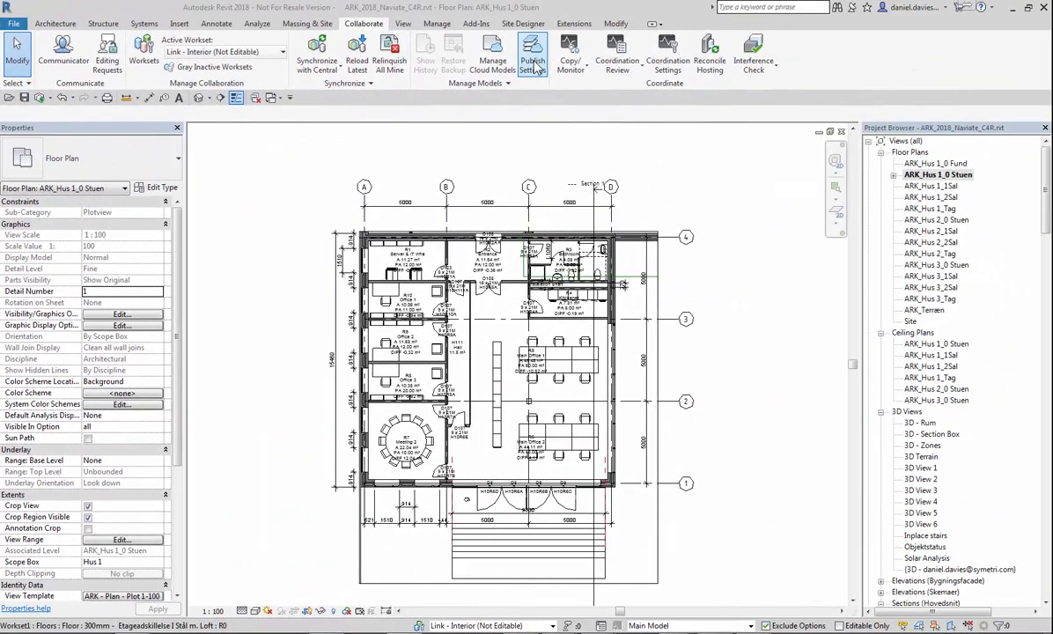
In Publish Settings, select all sheets in the model, then exclude the Start sheet and A001.1.
click(532, 53)
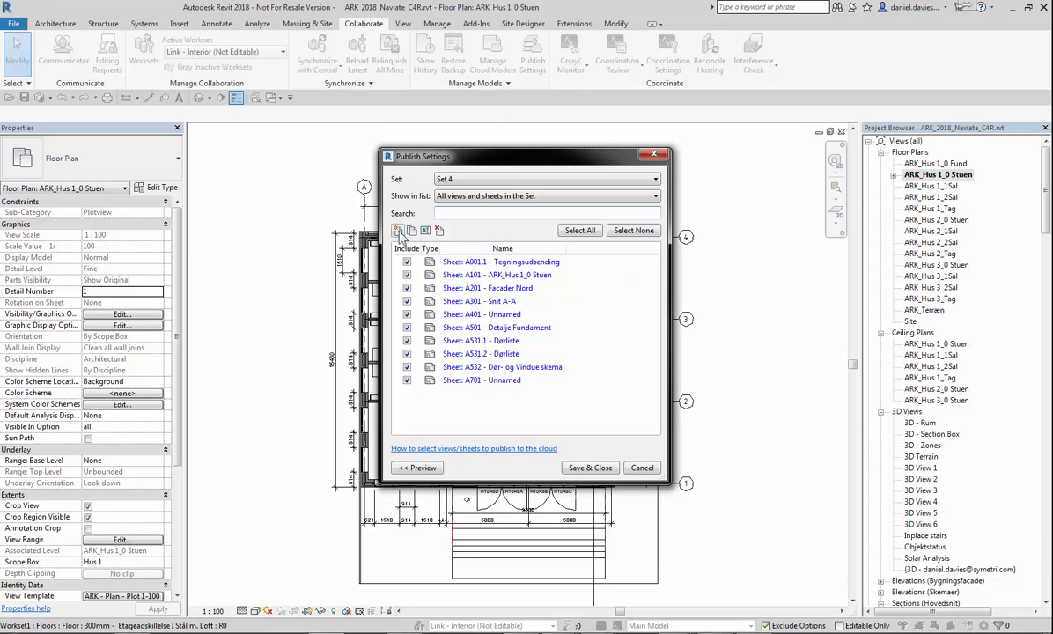
click(398, 229)
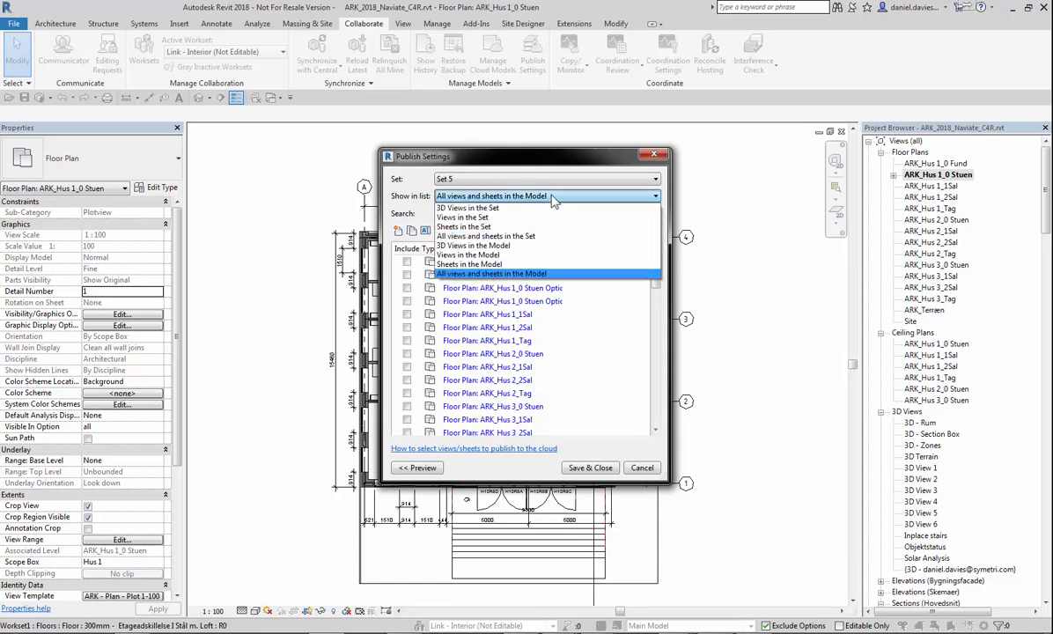
mouse_move(492, 264)
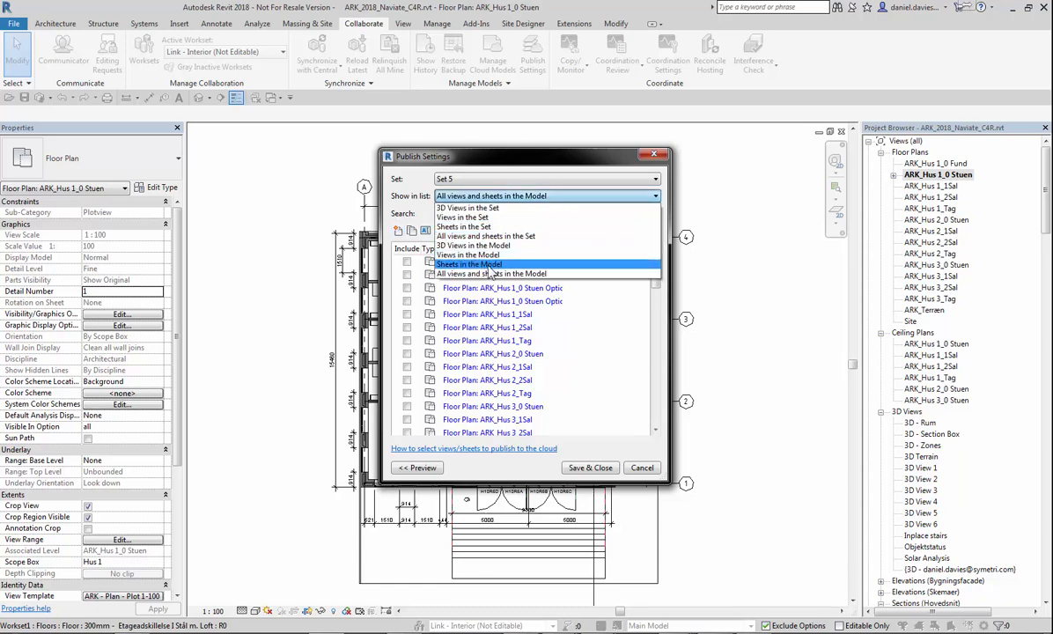
click(468, 264)
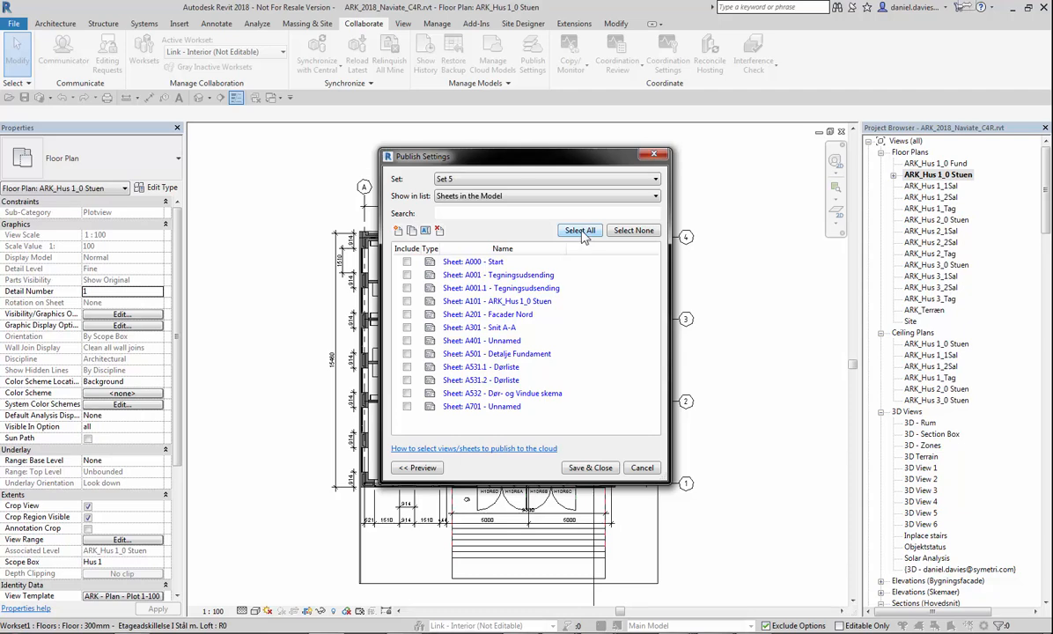
click(579, 228)
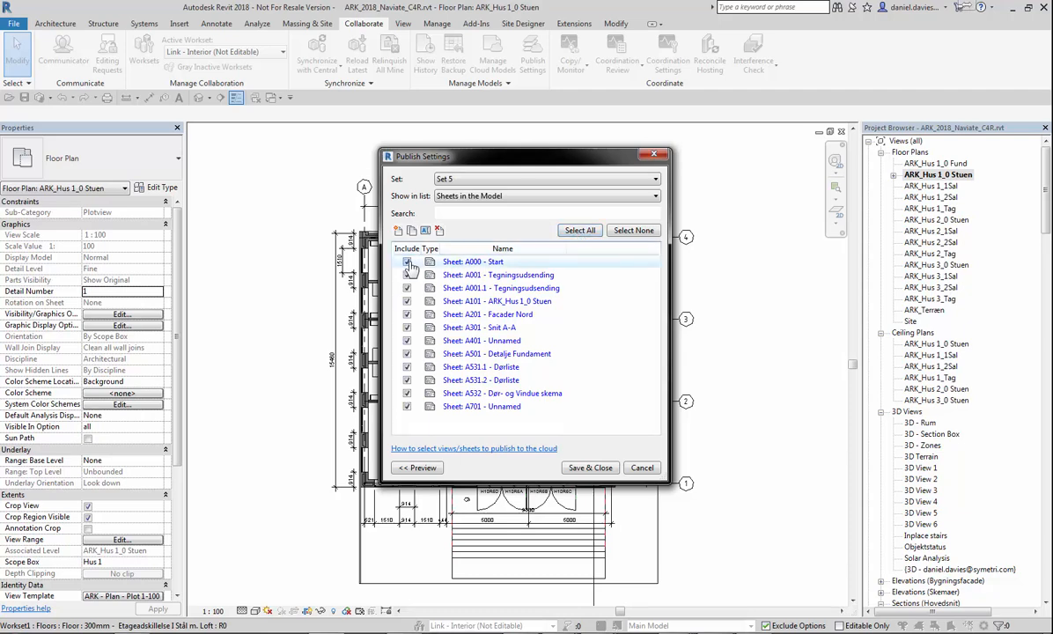
click(407, 260)
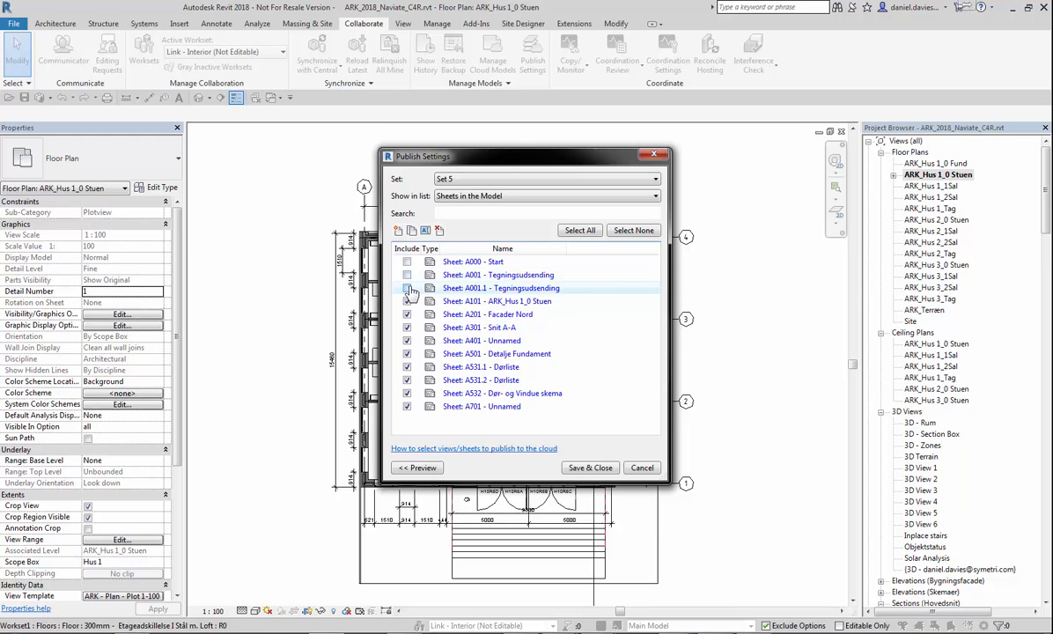
click(407, 289)
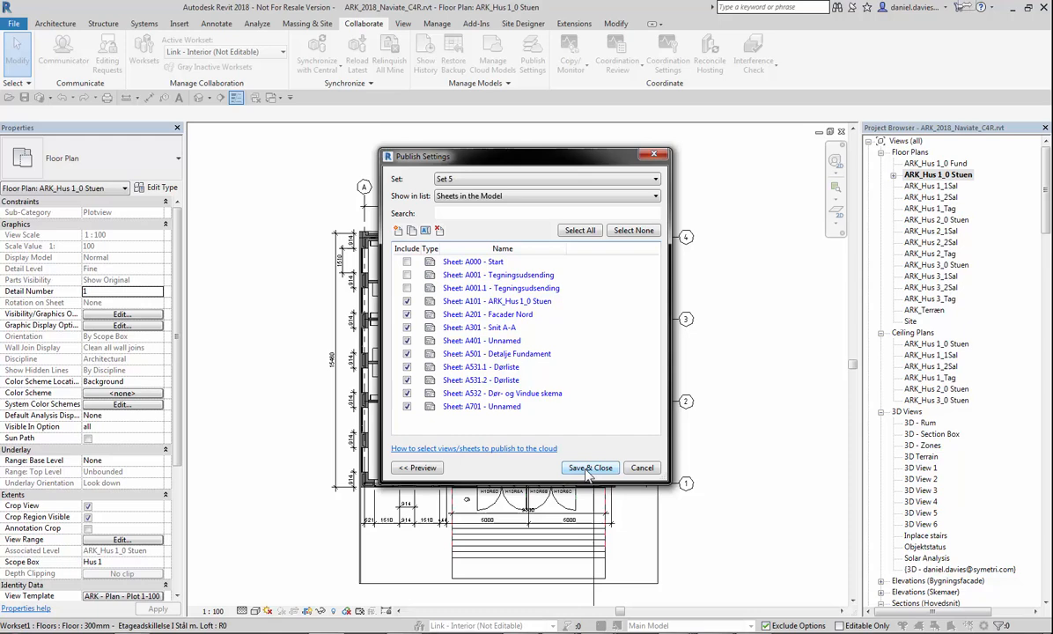
Preview sheets A101 and A201 Facader Nord, then save and close the publish settings.
click(418, 469)
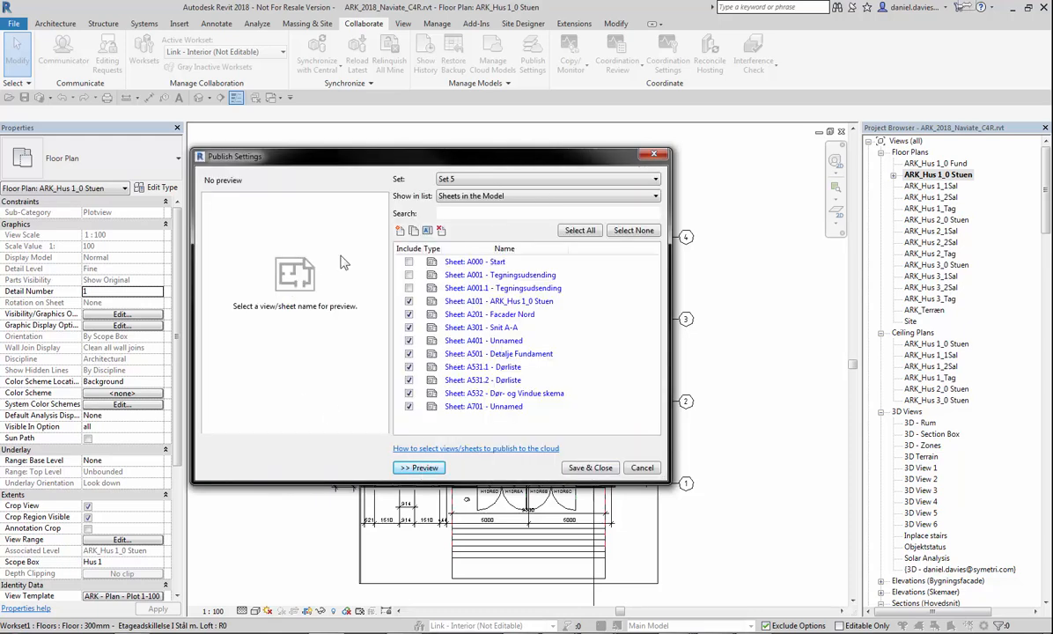
click(500, 299)
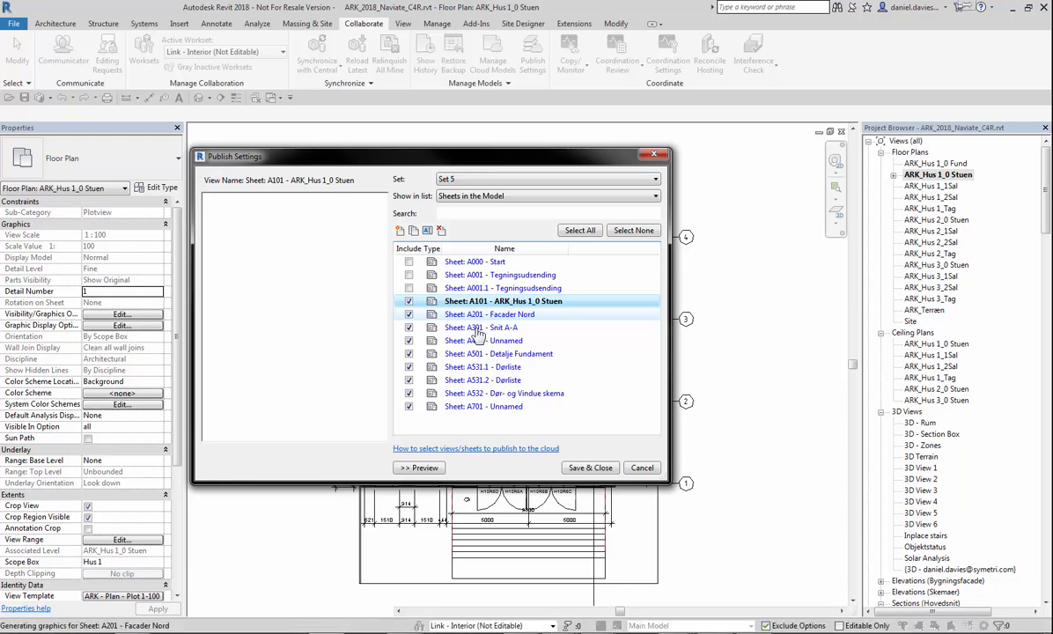
click(493, 313)
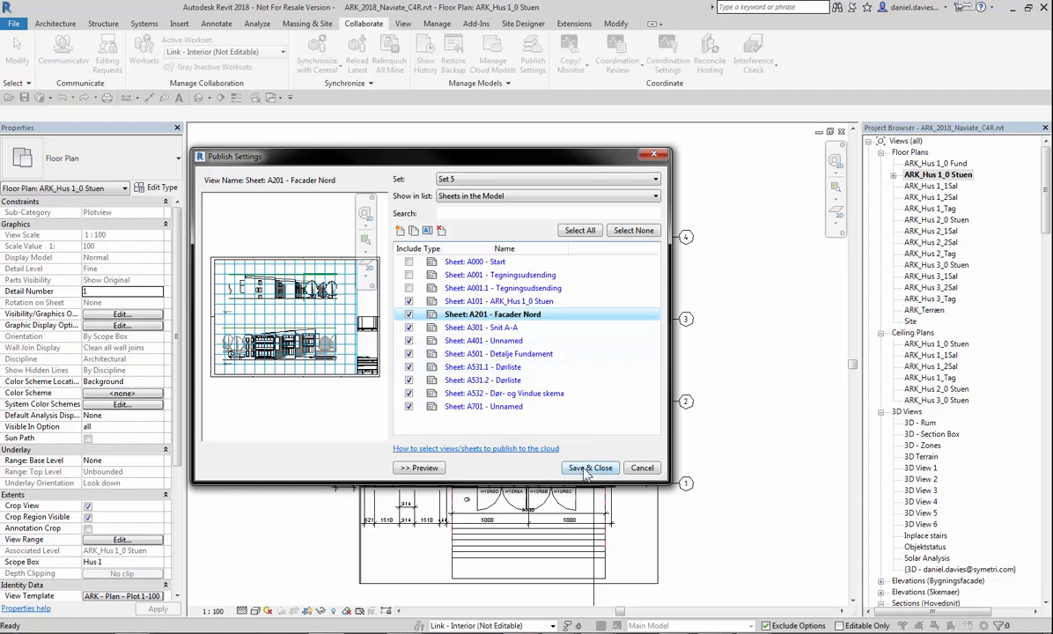
click(590, 468)
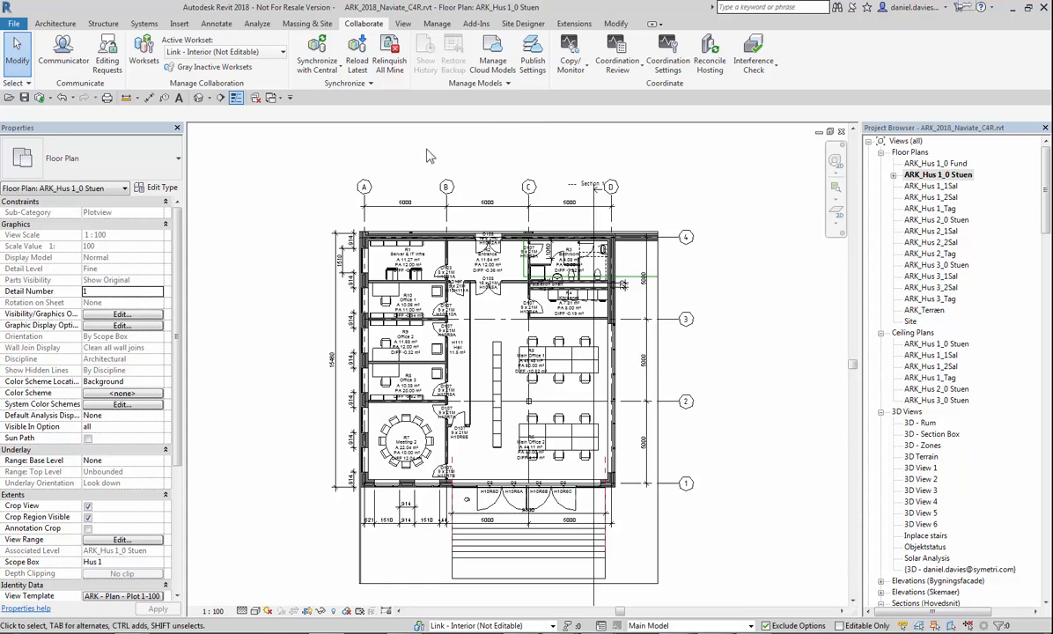
Set the print range to selected views/sheets and go to choose which ones to print.
click(467, 233)
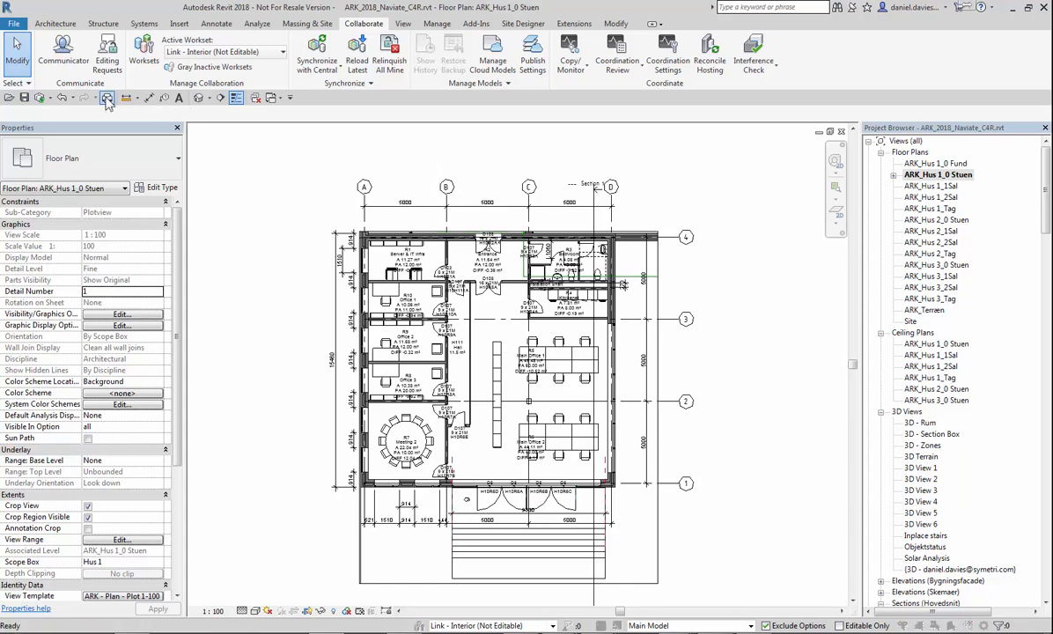
click(106, 99)
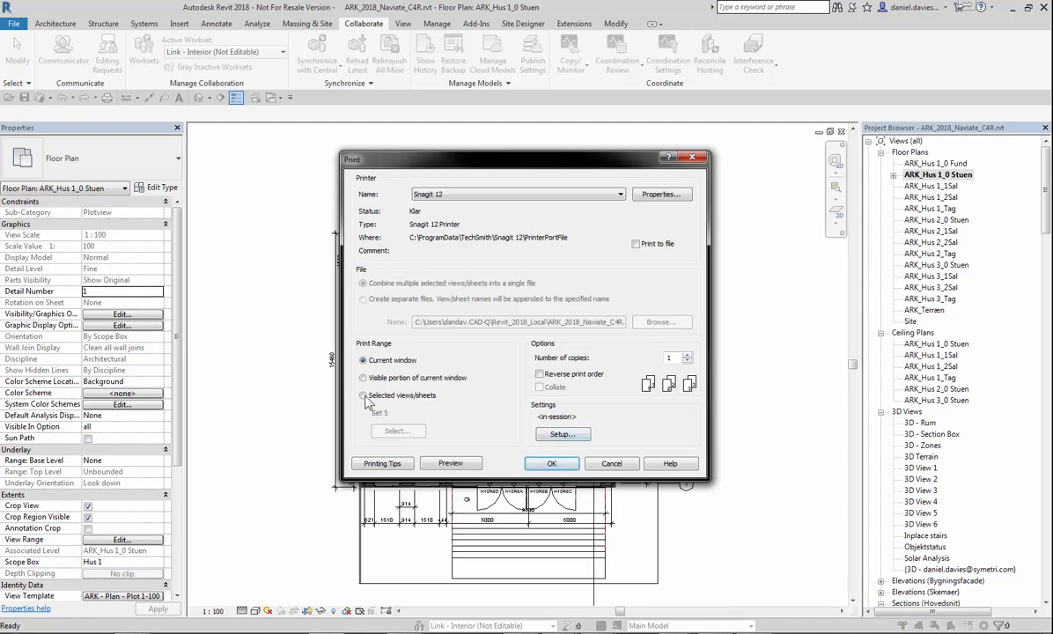
click(363, 395)
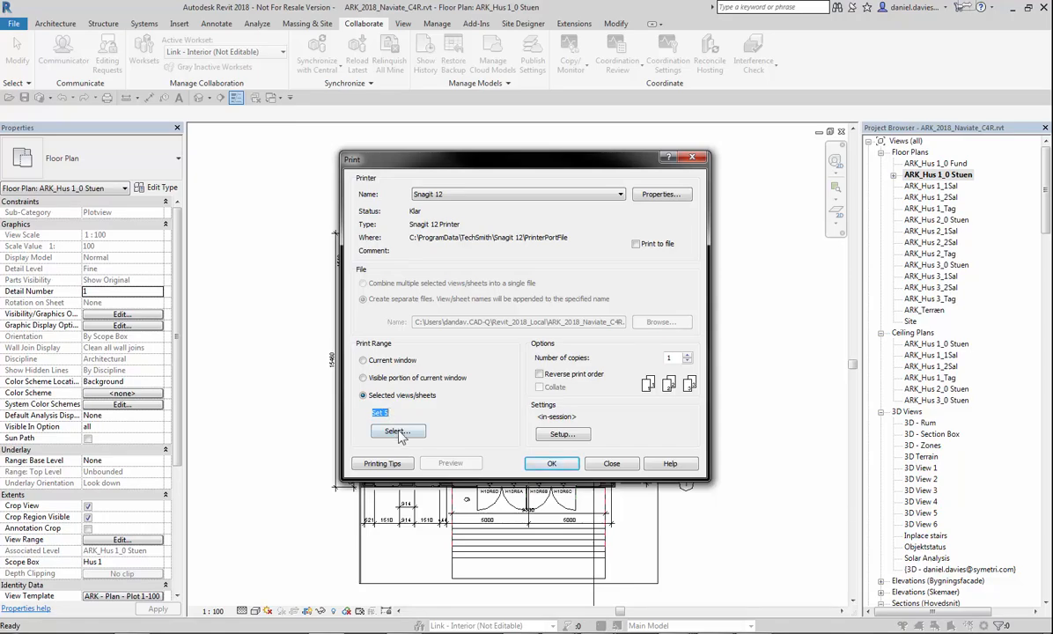
click(612, 463)
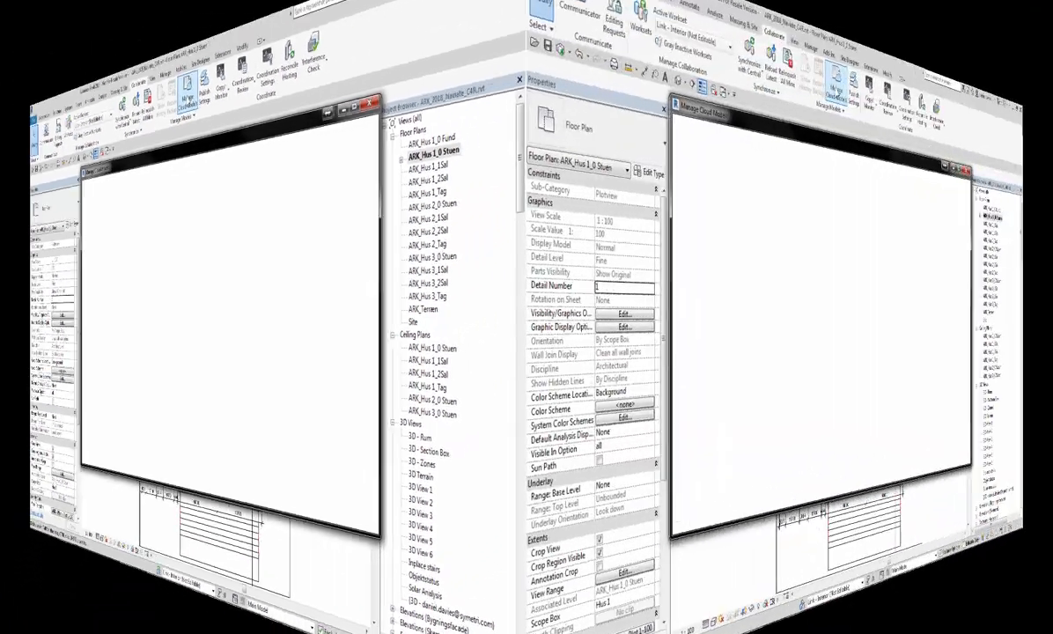
In Manage Cloud Models, publish the latest version of the model in Symetri C4R 2018.
click(493, 49)
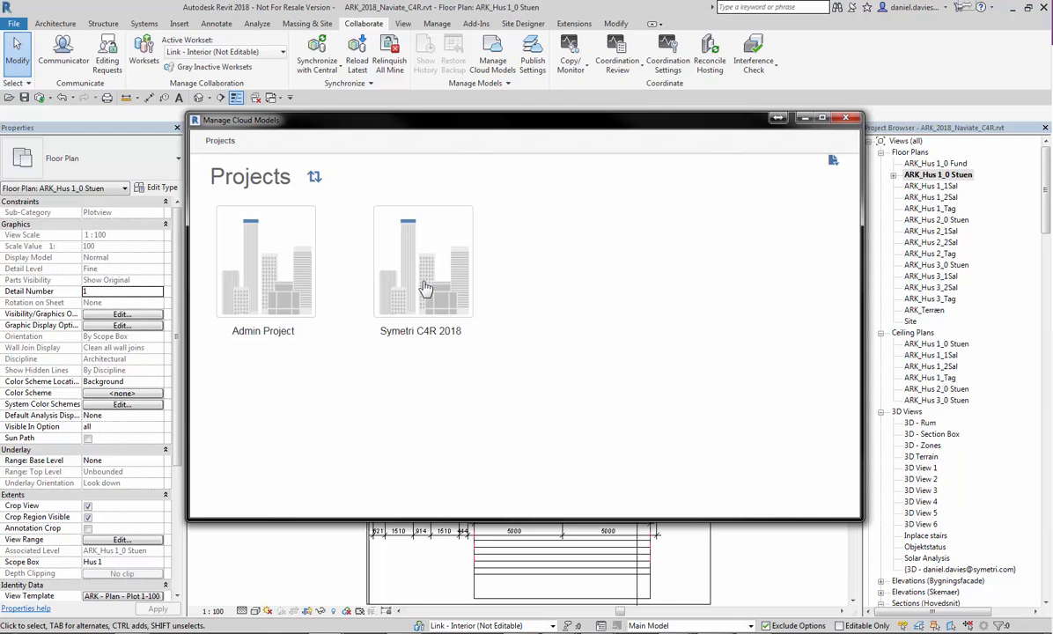
click(423, 260)
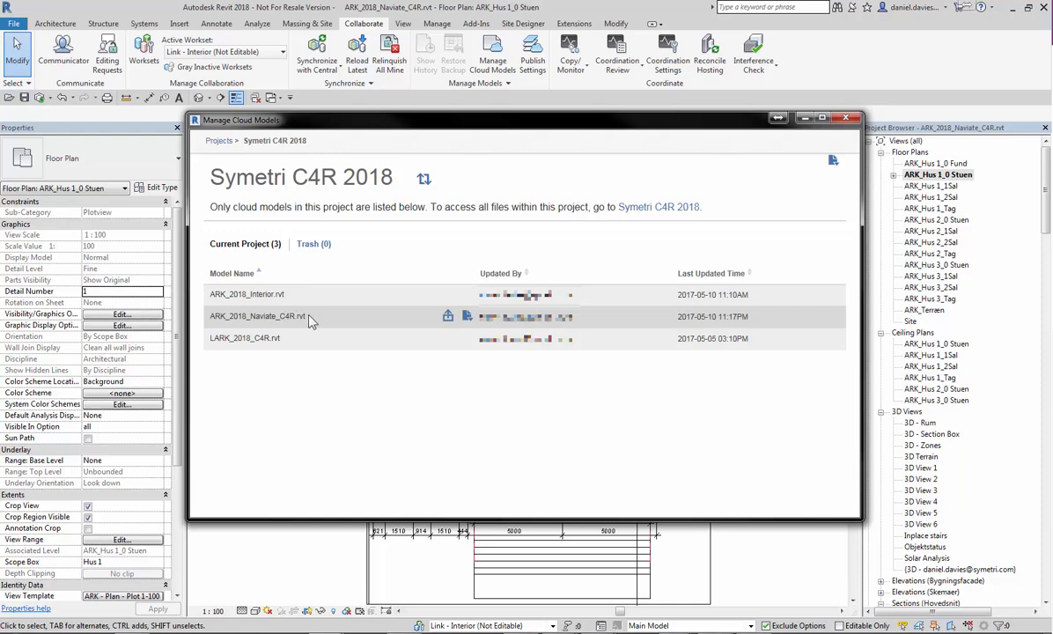
mouse_move(331, 321)
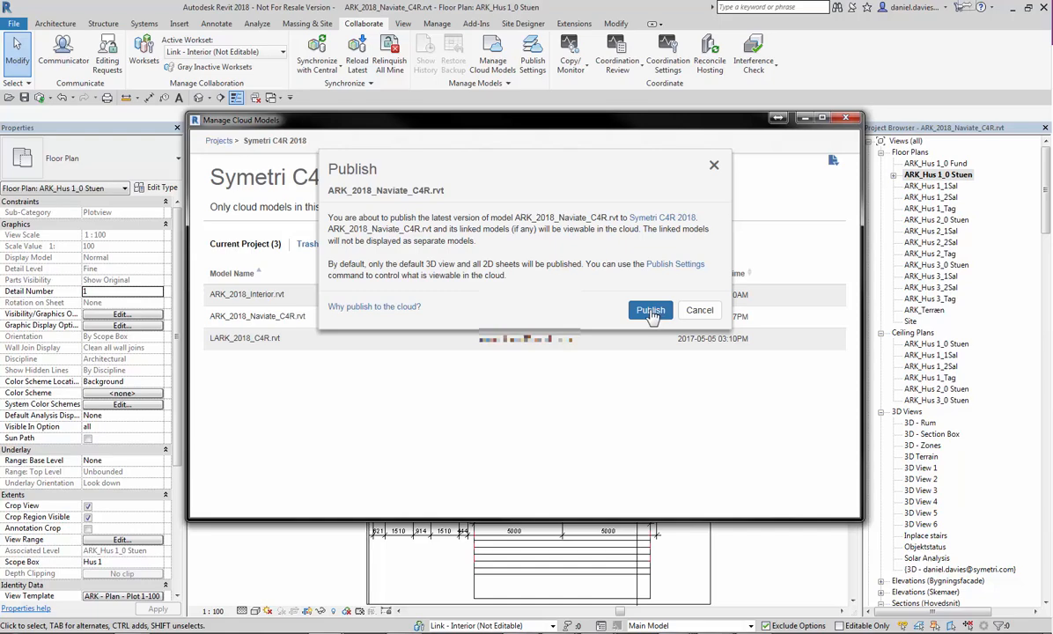
click(650, 310)
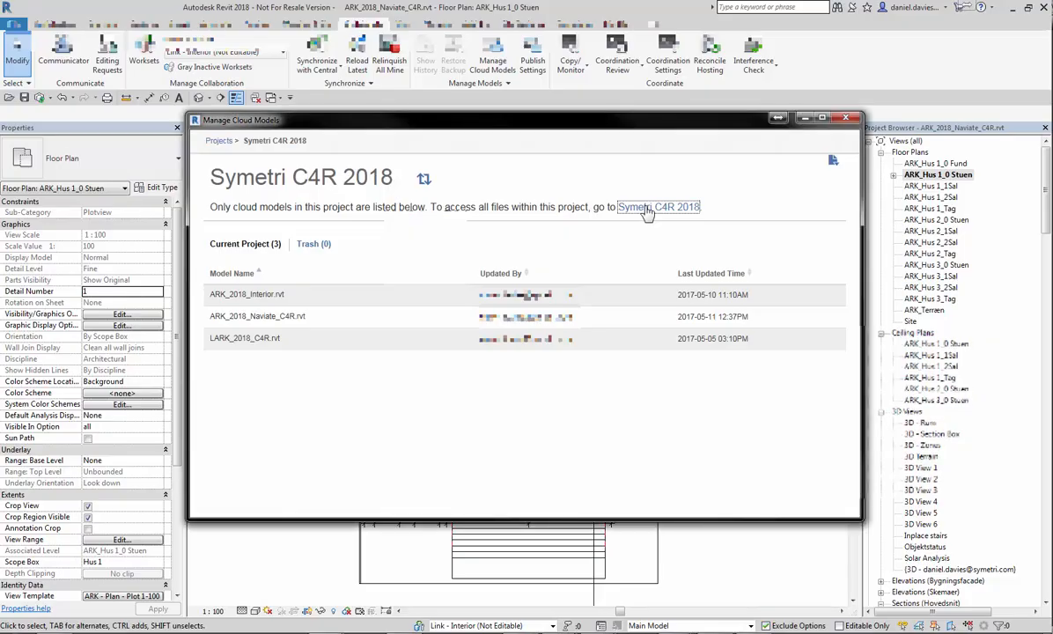
Go to the project in BIM 360 Team and briefly view the Navigate model's sharing options.
click(658, 208)
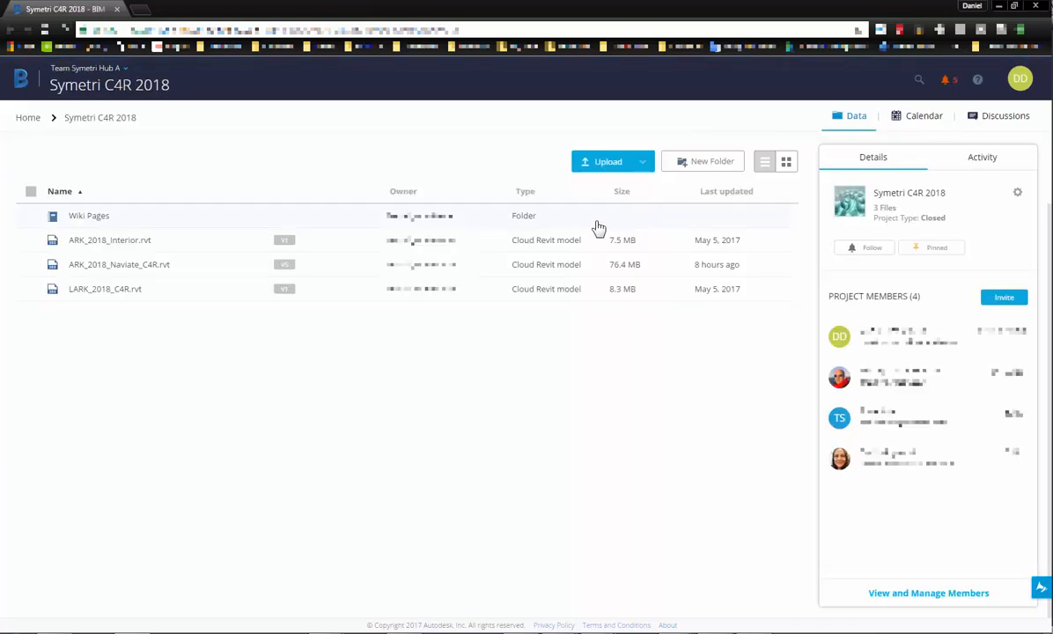
mouse_move(151, 270)
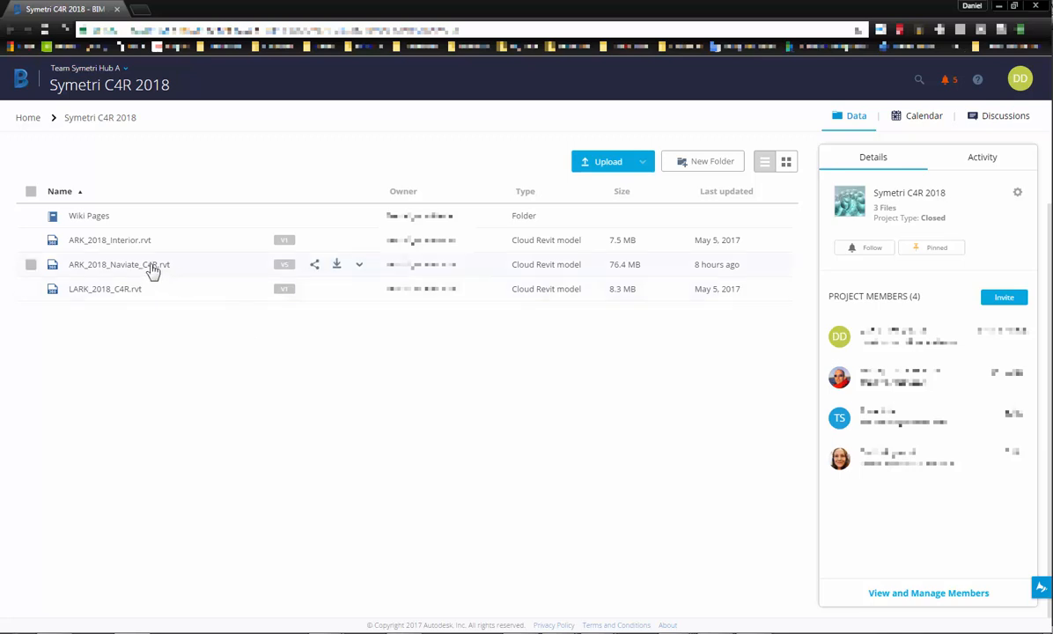
mouse_move(149, 268)
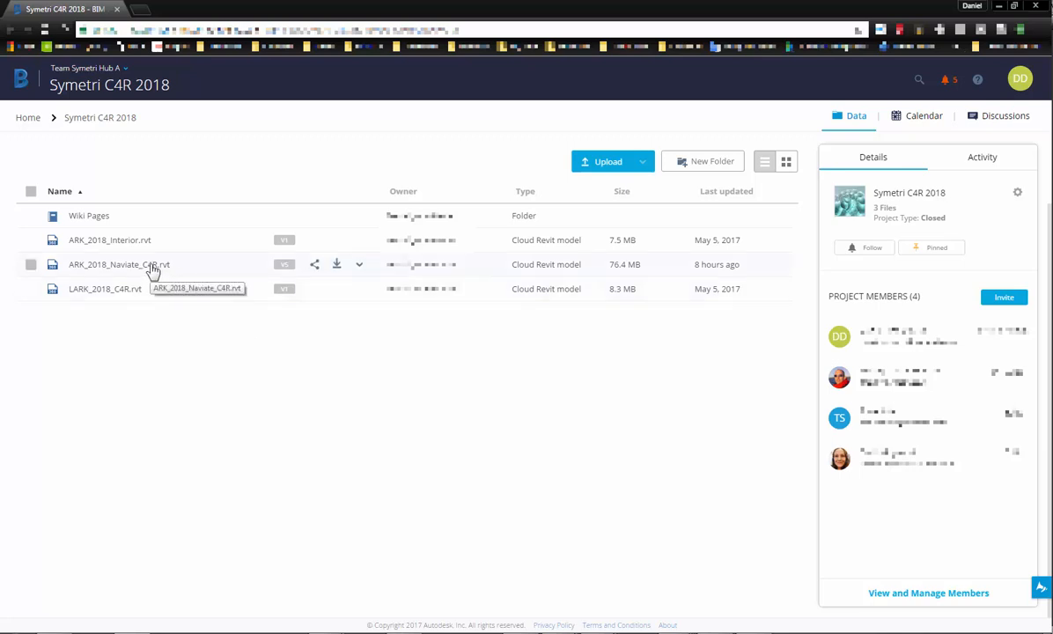
mouse_move(314, 271)
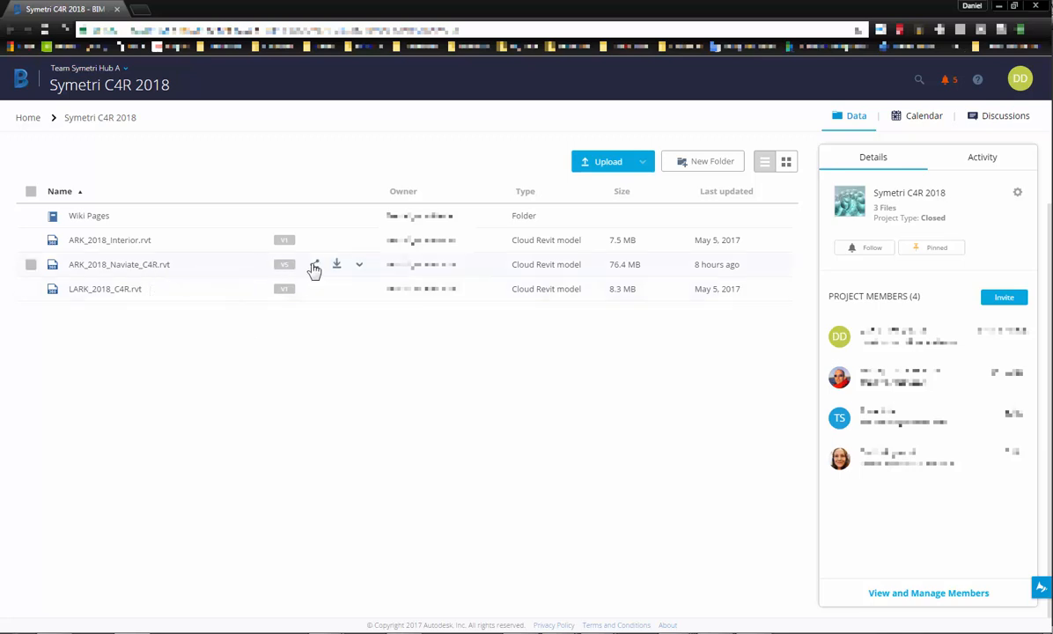
click(314, 264)
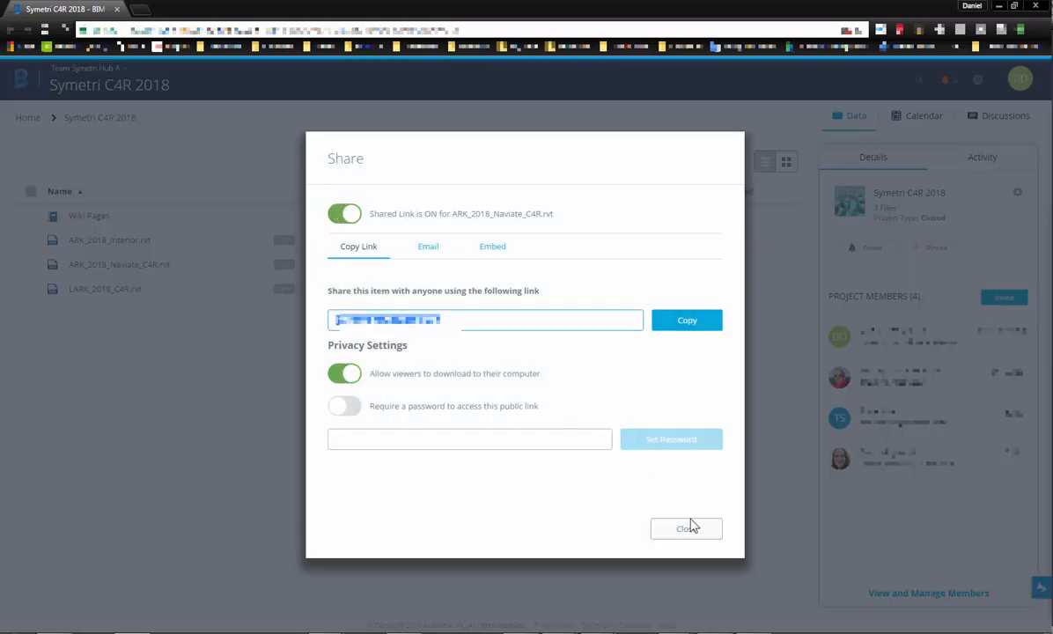
click(687, 529)
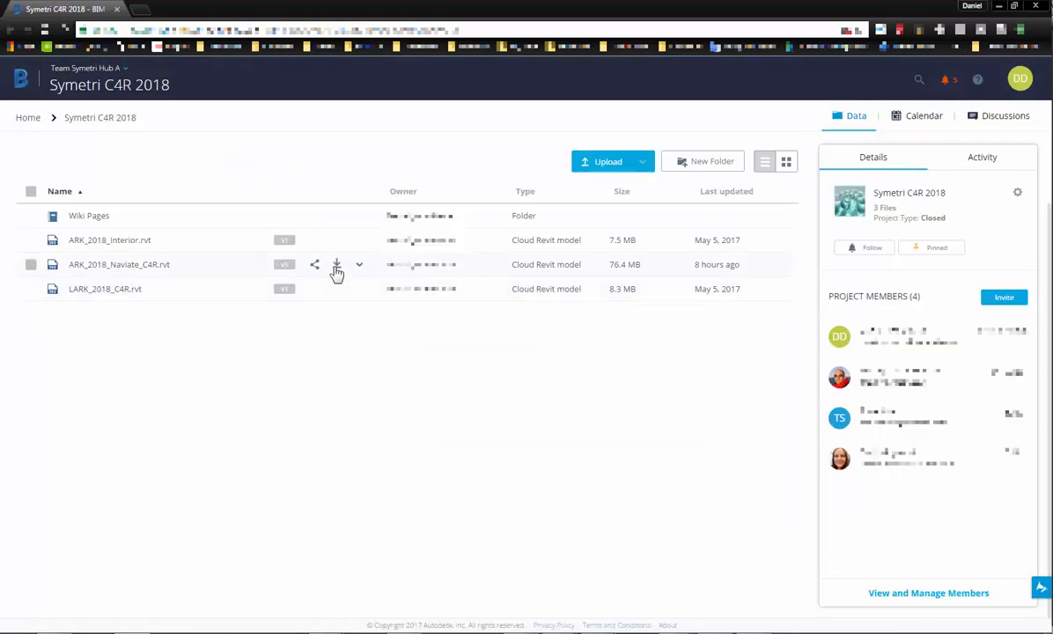
mouse_move(338, 264)
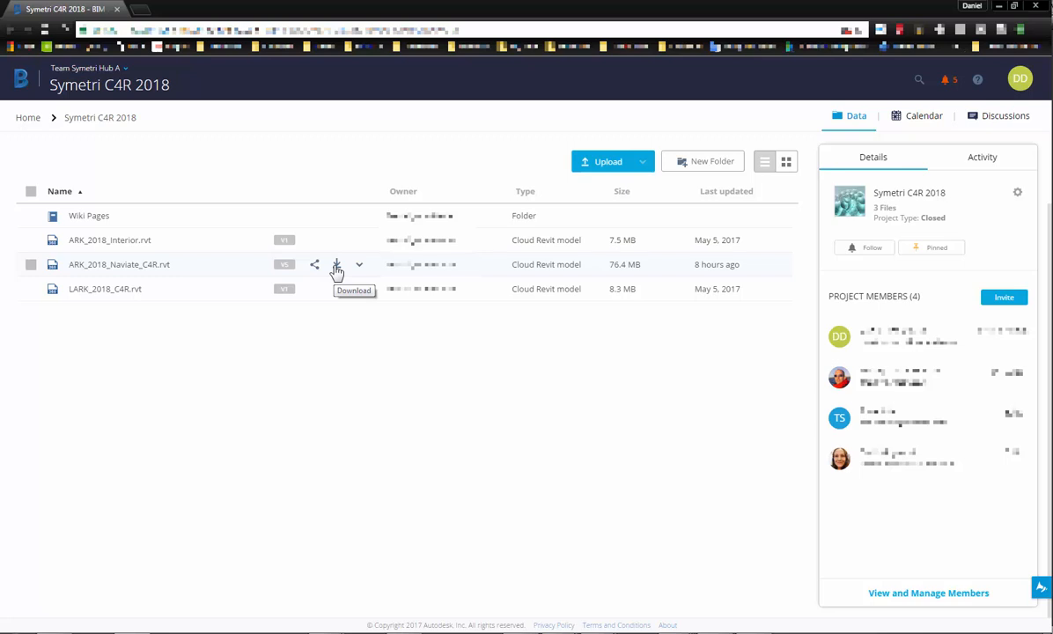
mouse_move(359, 267)
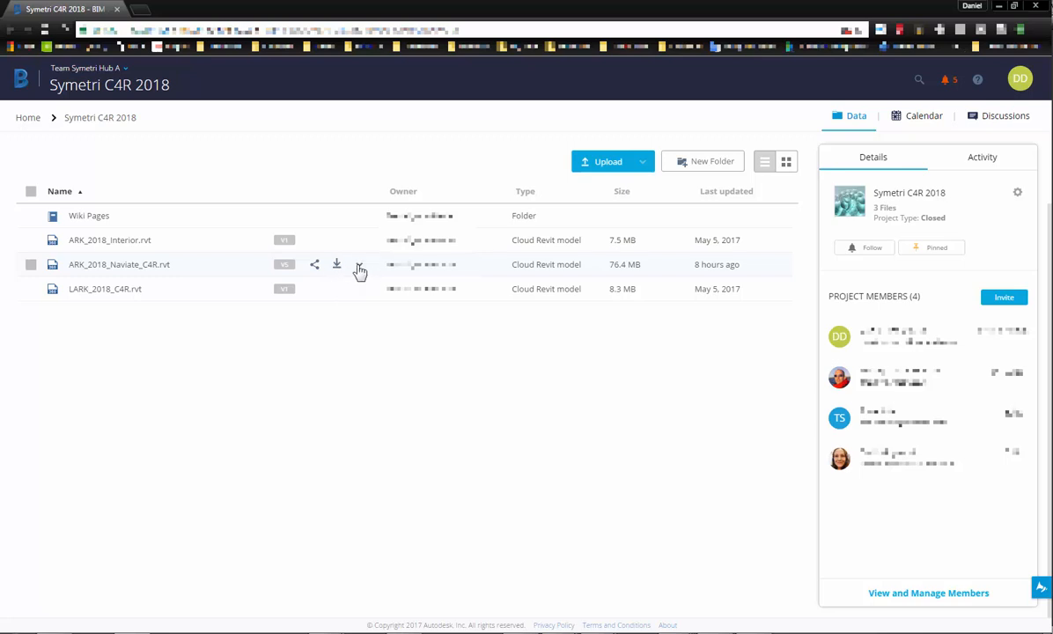
mouse_move(431, 387)
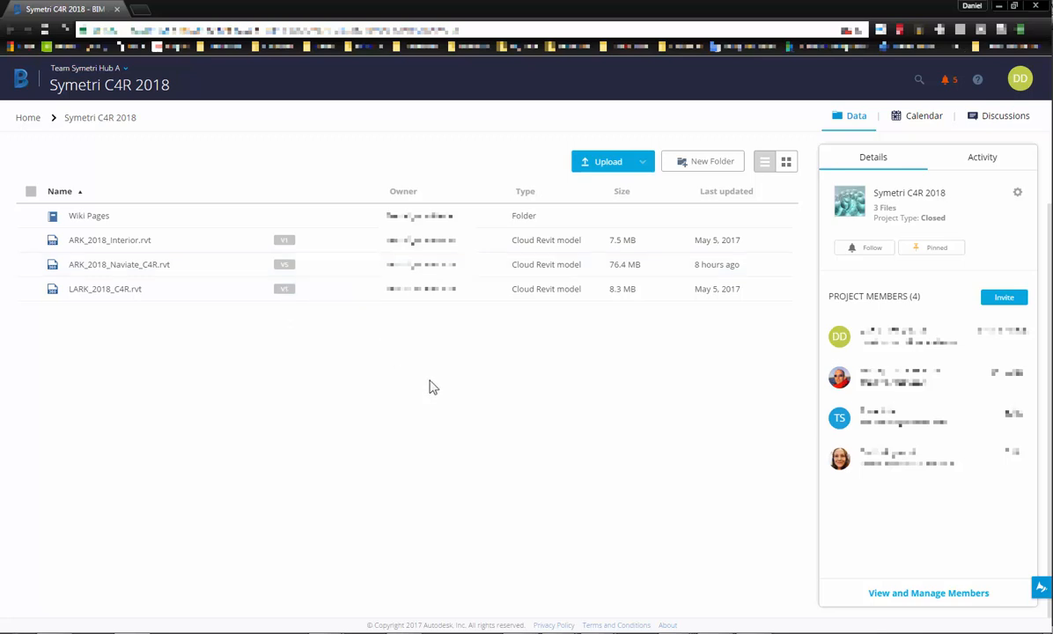
mouse_move(218, 254)
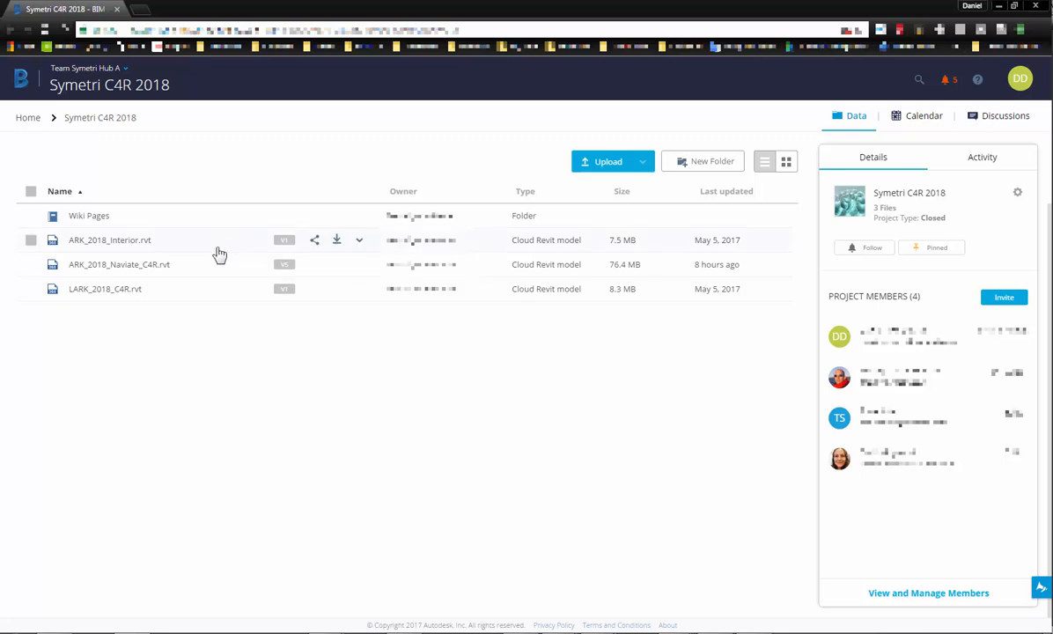
Load ARK_2018_Navigate_C4R.rvt in the viewer and show its A101 ground-floor plan sheet.
click(119, 265)
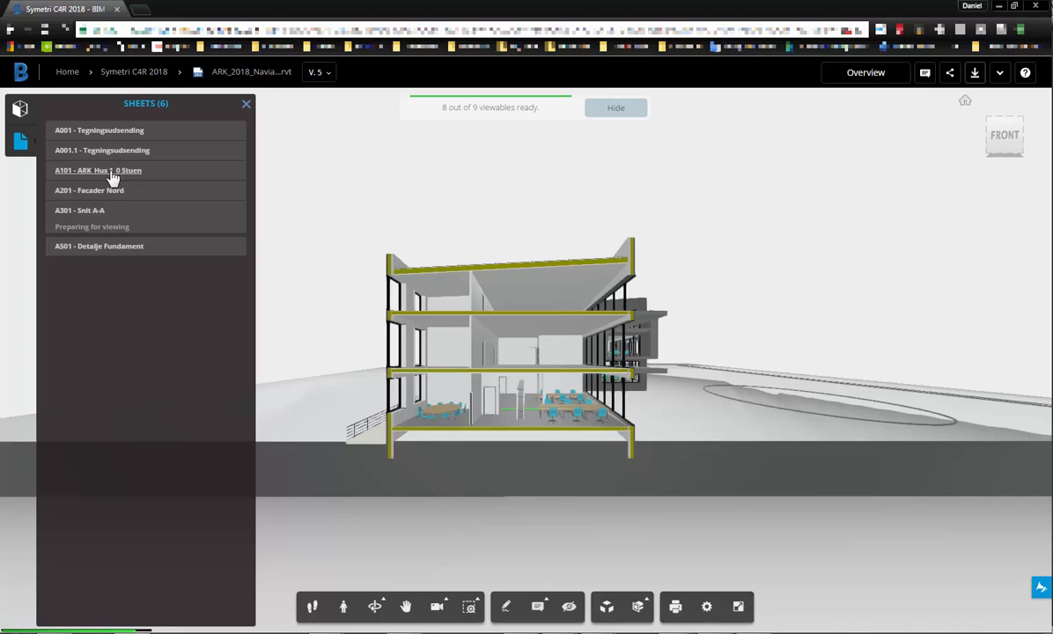
click(99, 169)
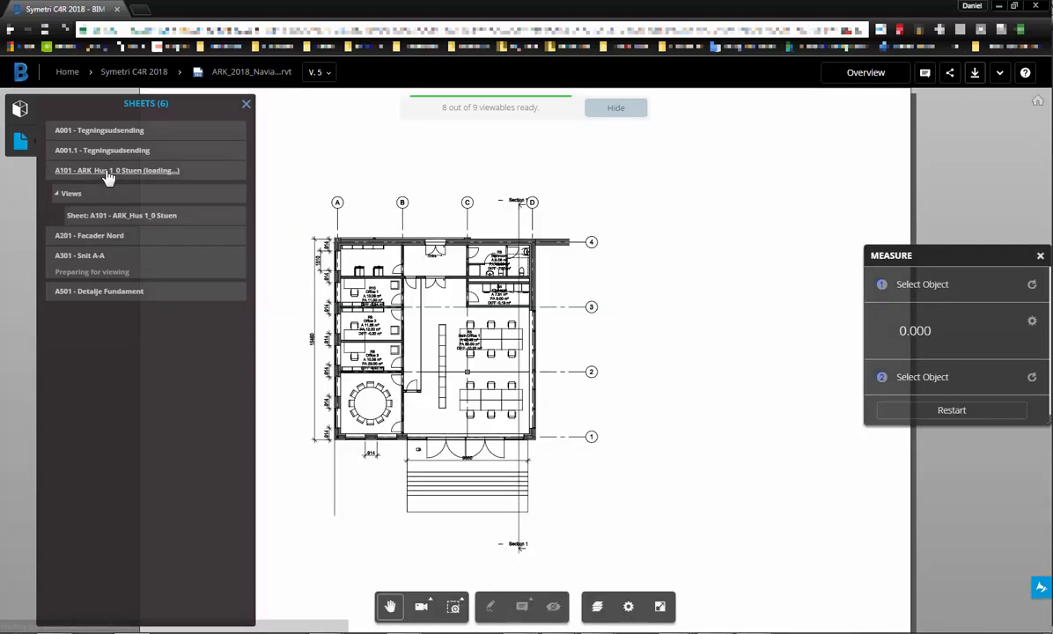
click(116, 169)
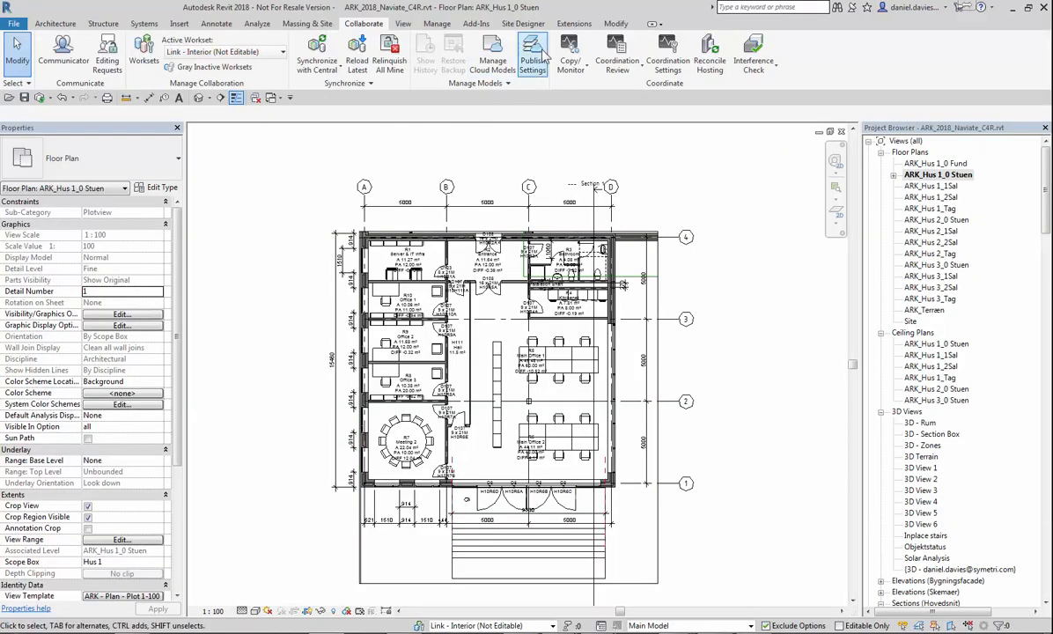
List 3D Views in the Model in Publish Settings, tick the extra 3D views and save.
click(534, 53)
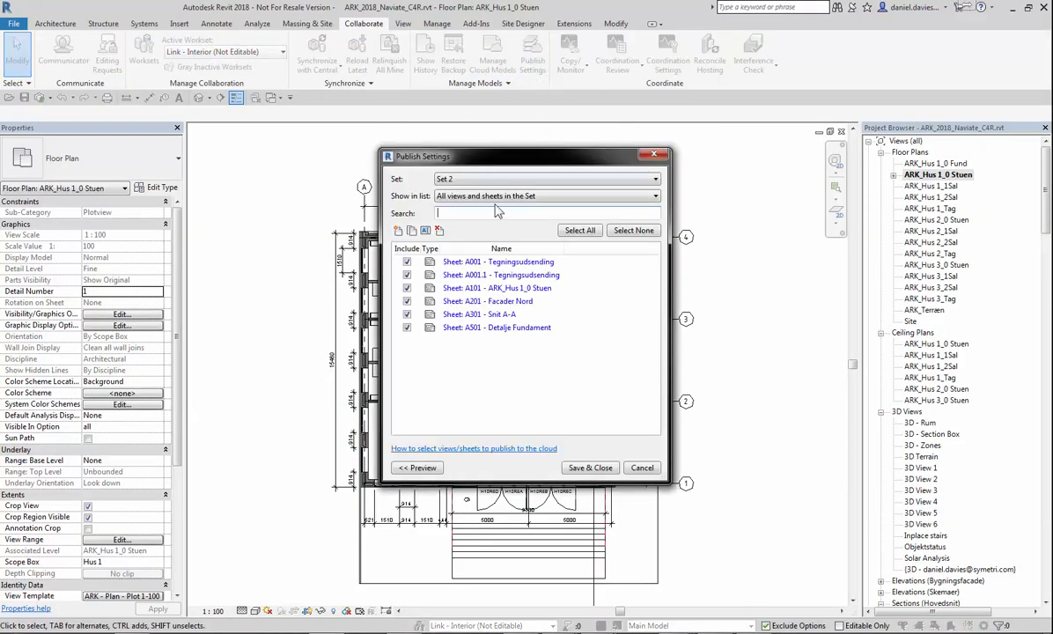
click(652, 196)
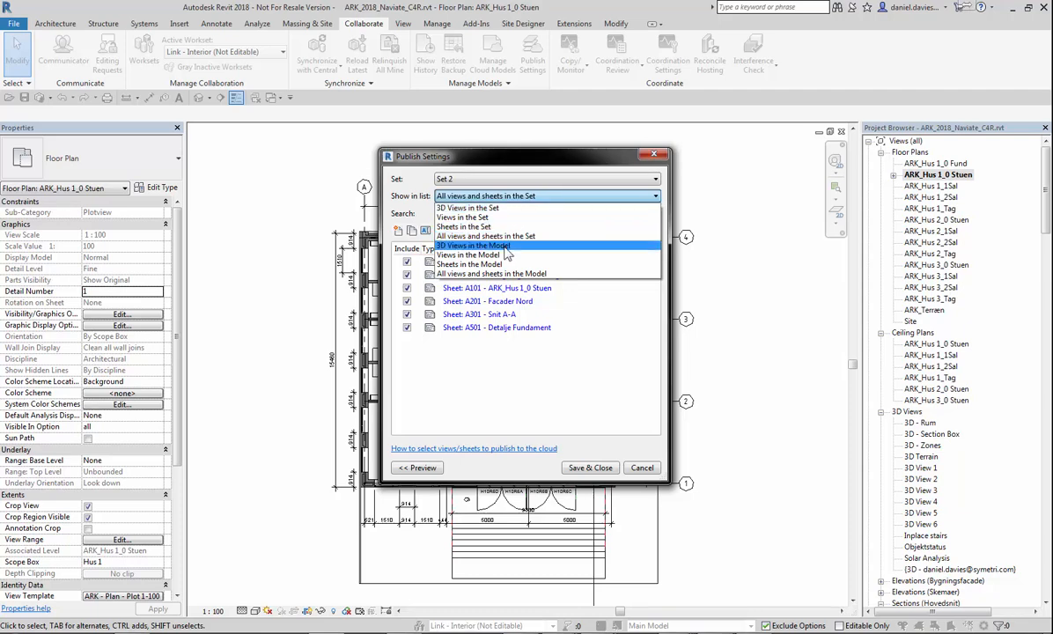
click(489, 256)
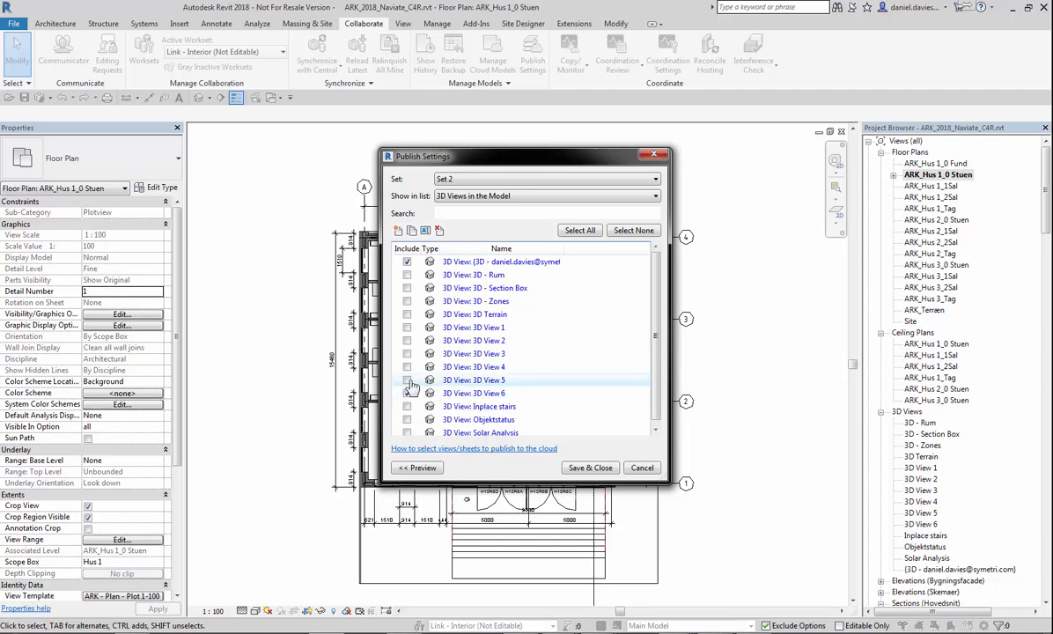
click(406, 381)
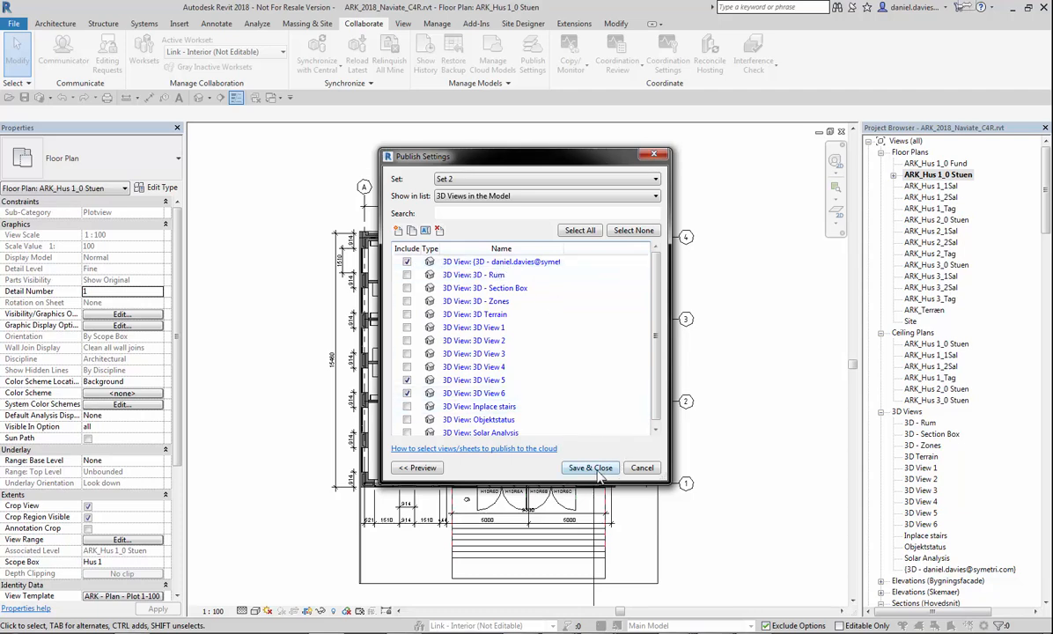
click(588, 469)
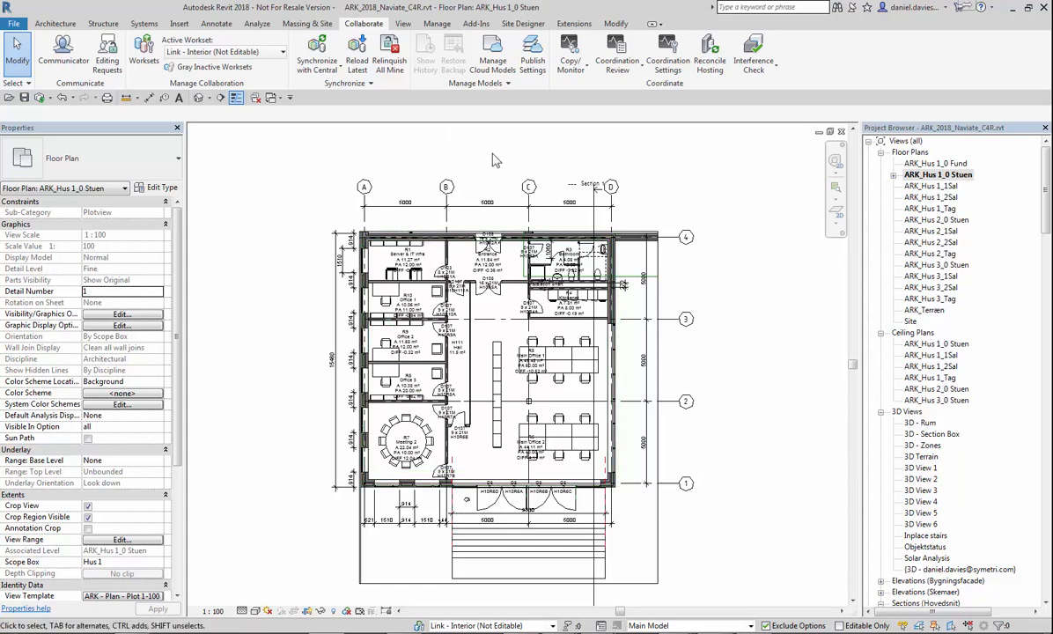
Run Synchronize with Central and confirm it so the publish settings reach the central model.
click(39, 97)
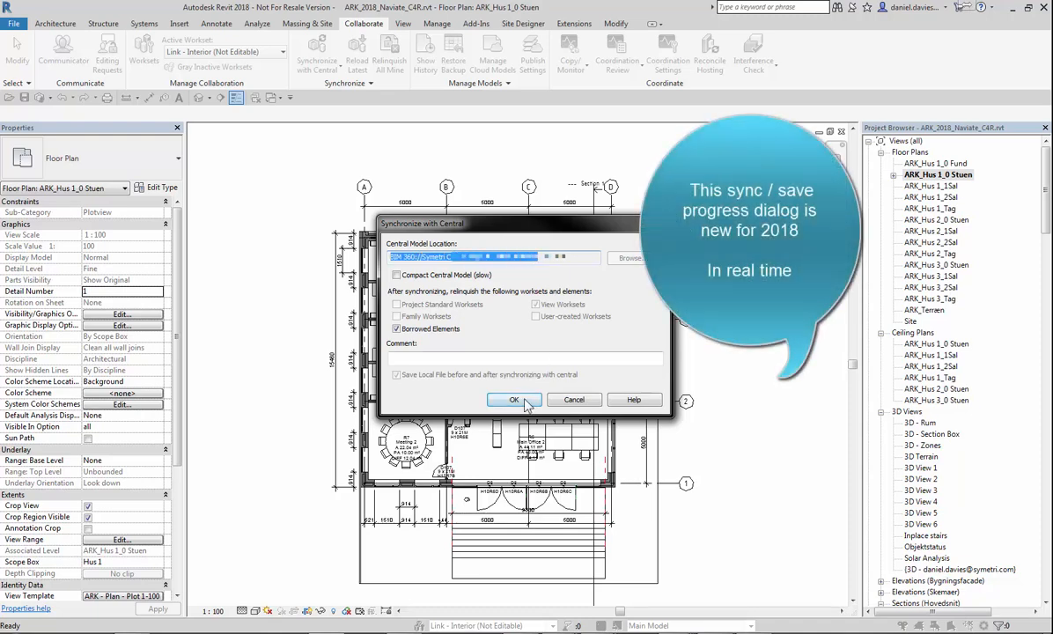
click(515, 400)
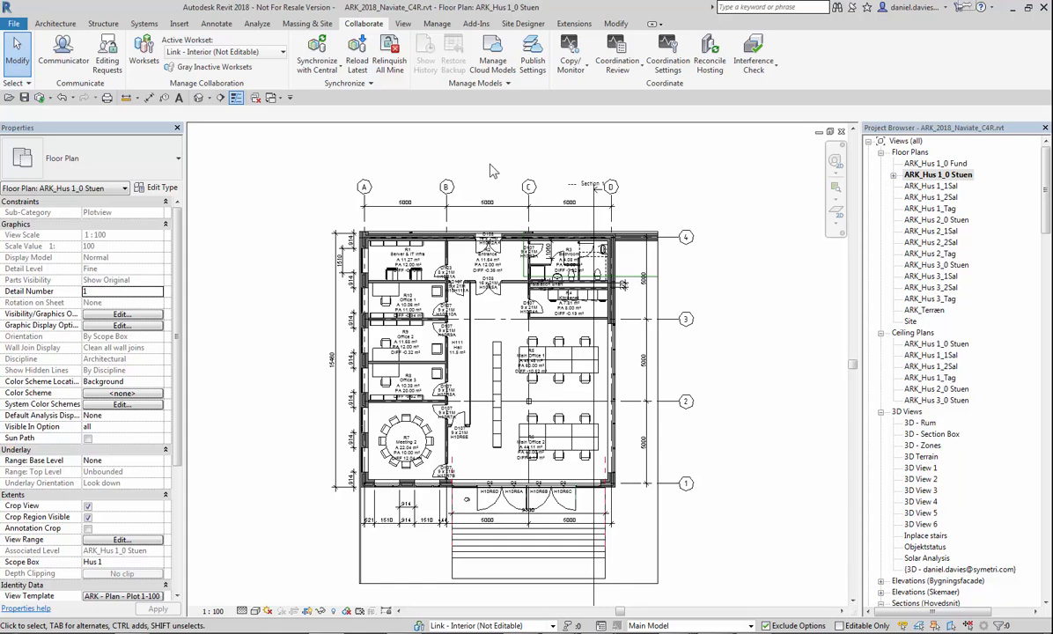
mouse_move(532, 49)
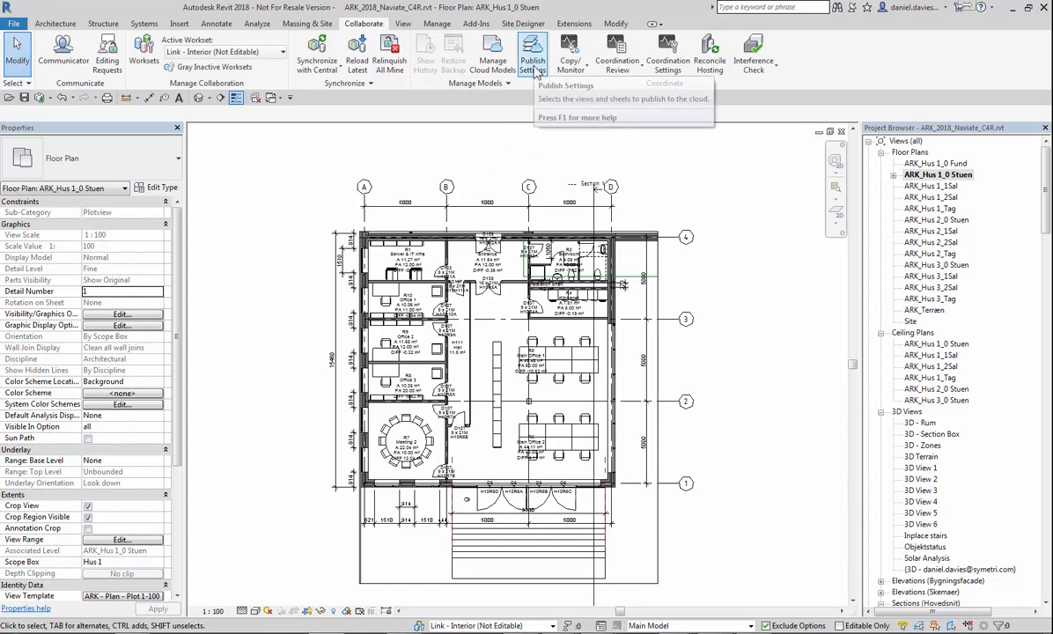
mouse_move(531, 53)
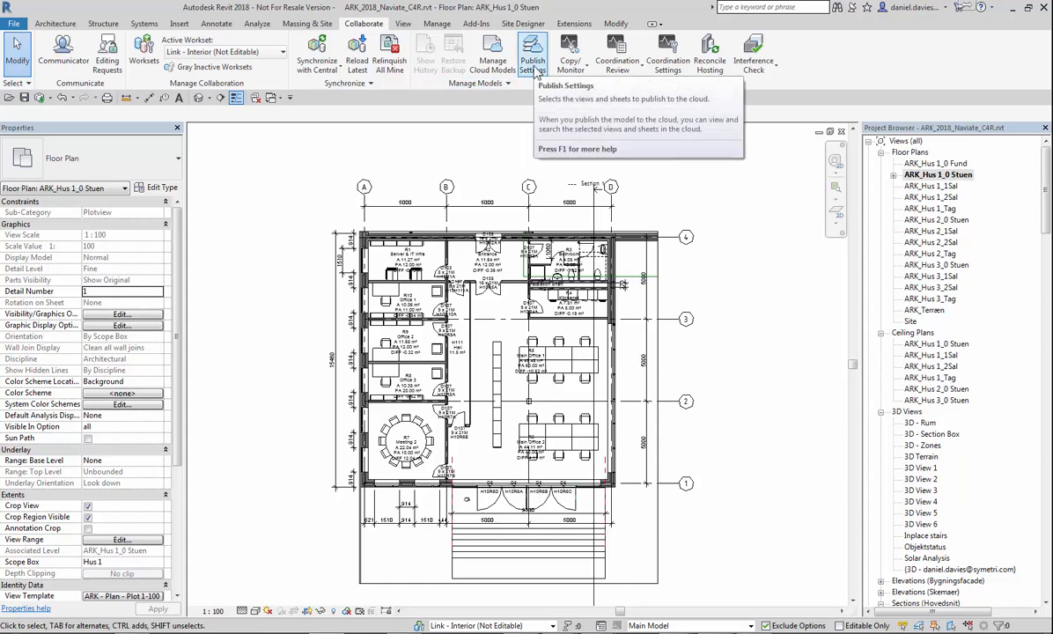
mouse_move(493, 50)
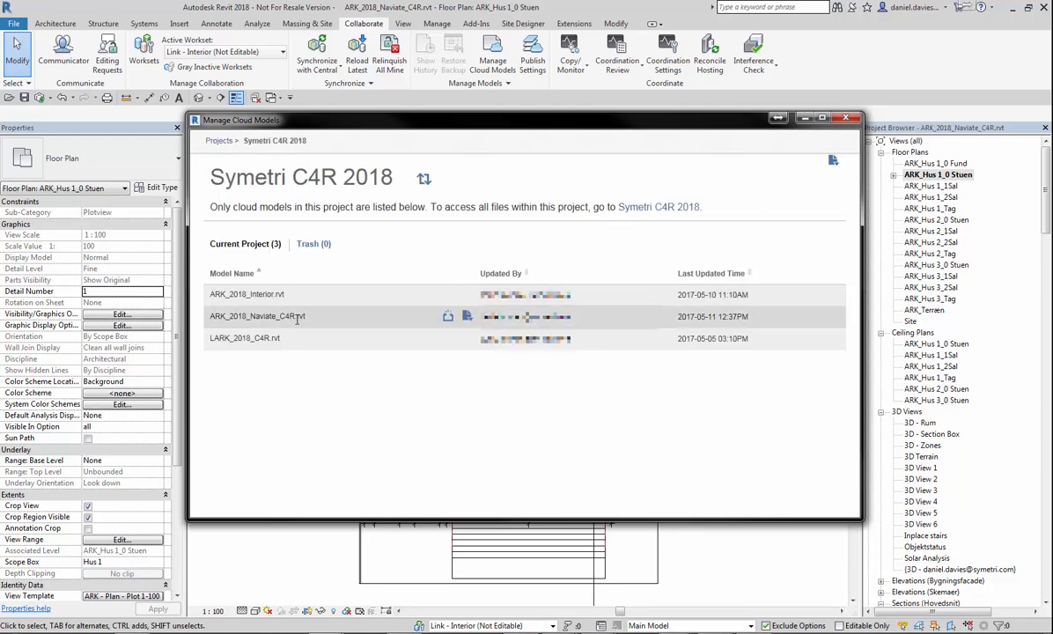
mouse_move(447, 317)
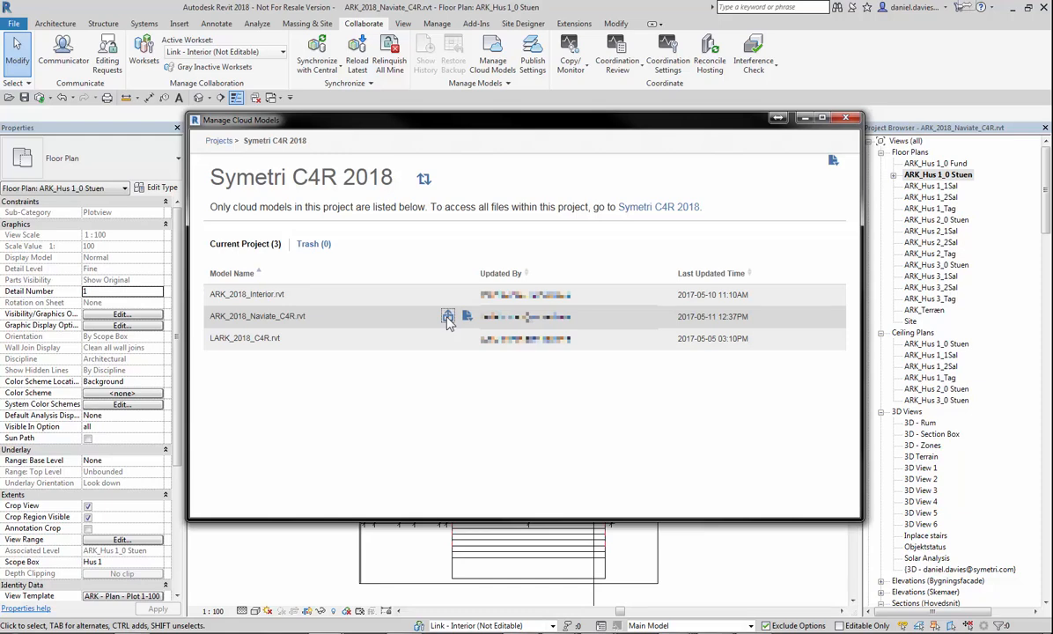
Publish the latest ARK_2018_Navigate_C4R.rvt to the cloud and close the cloud models window.
click(447, 317)
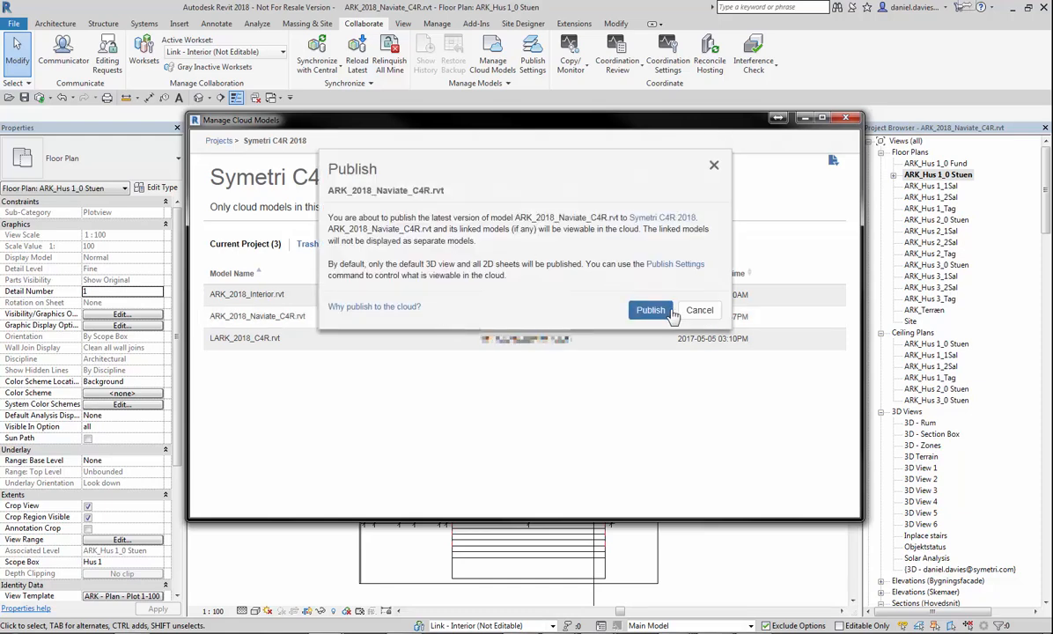
click(650, 310)
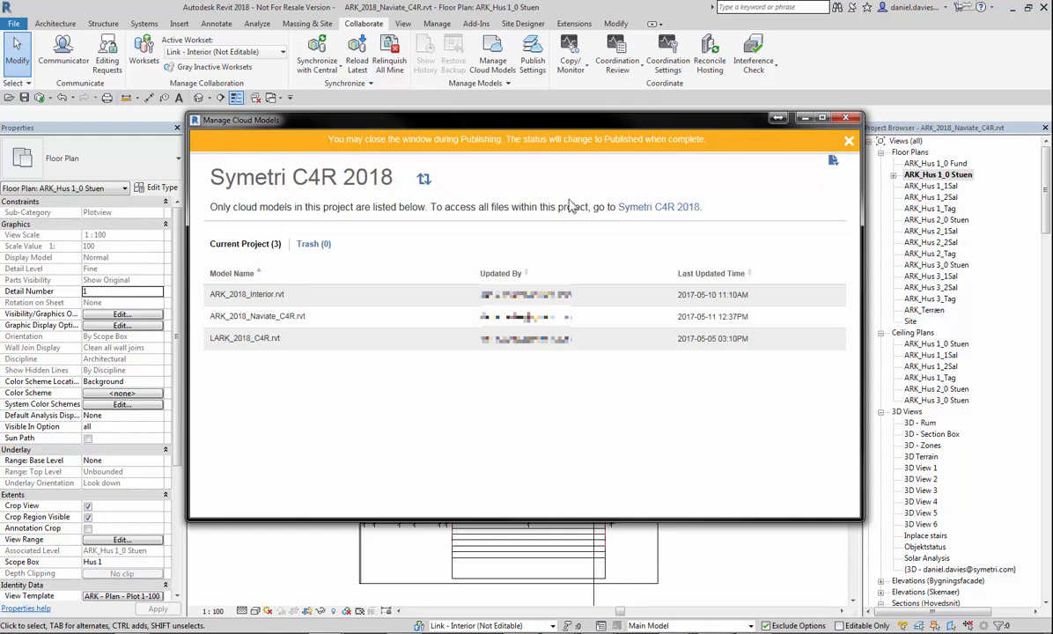
click(849, 141)
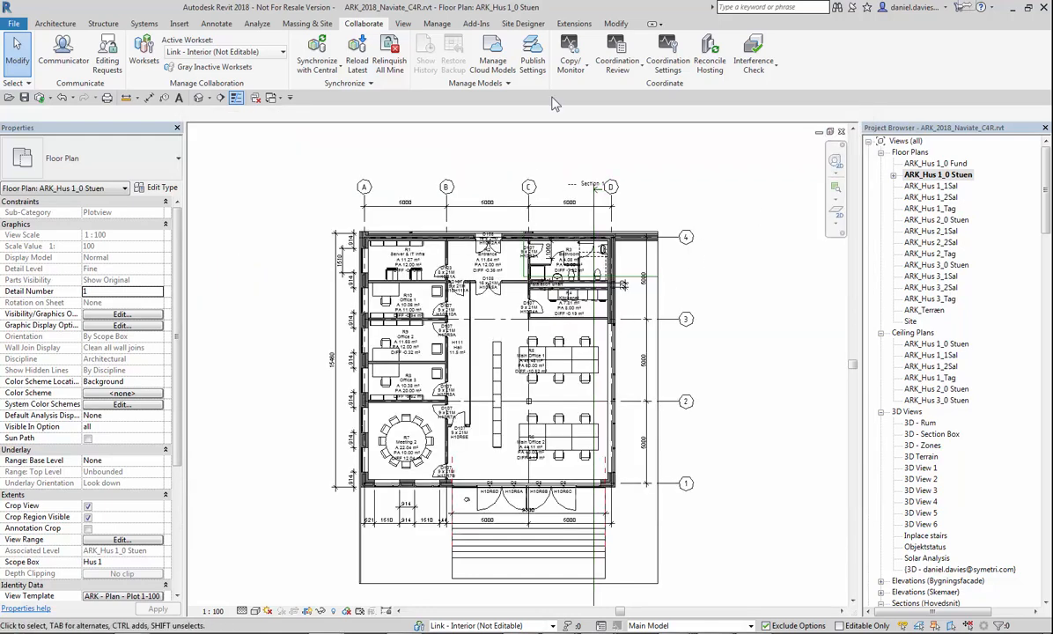
mouse_move(534, 49)
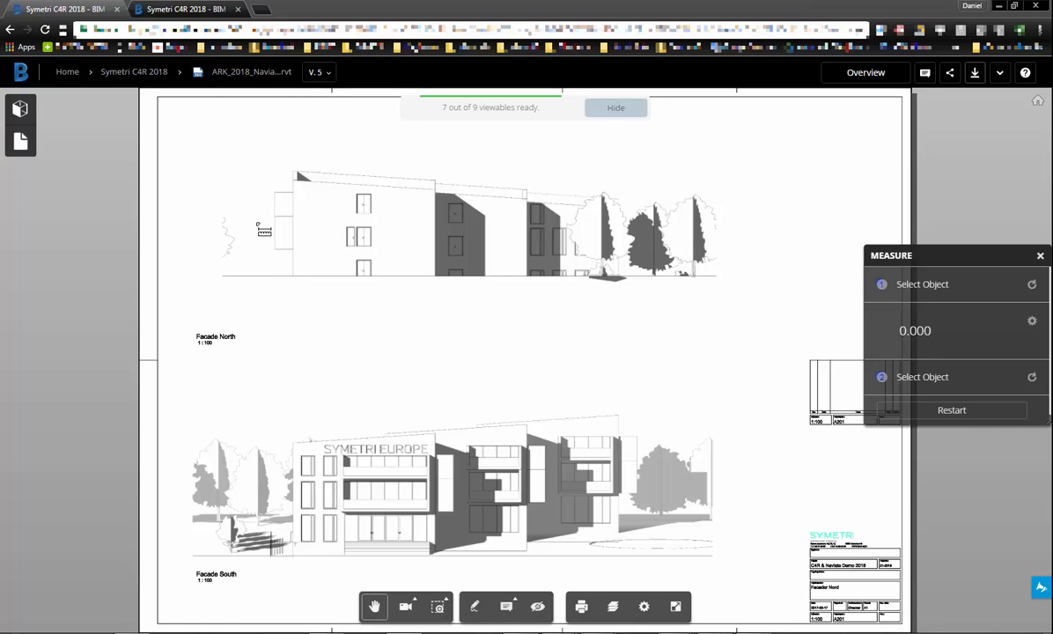
mouse_move(21, 109)
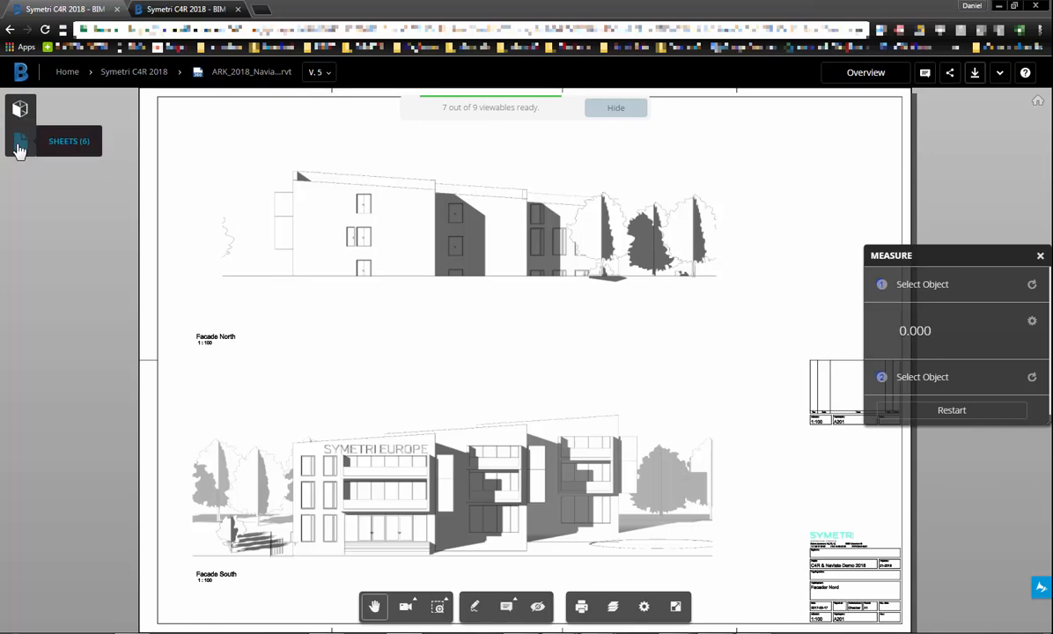
Switch the viewer panel from sheets to published views and choose 3D View 6.
click(19, 141)
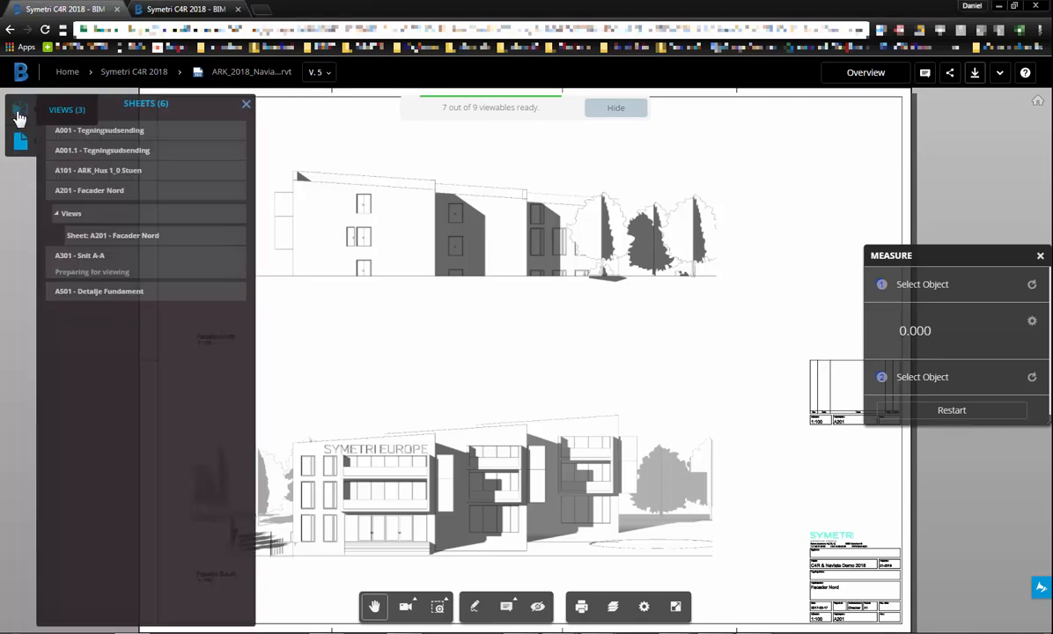
click(66, 106)
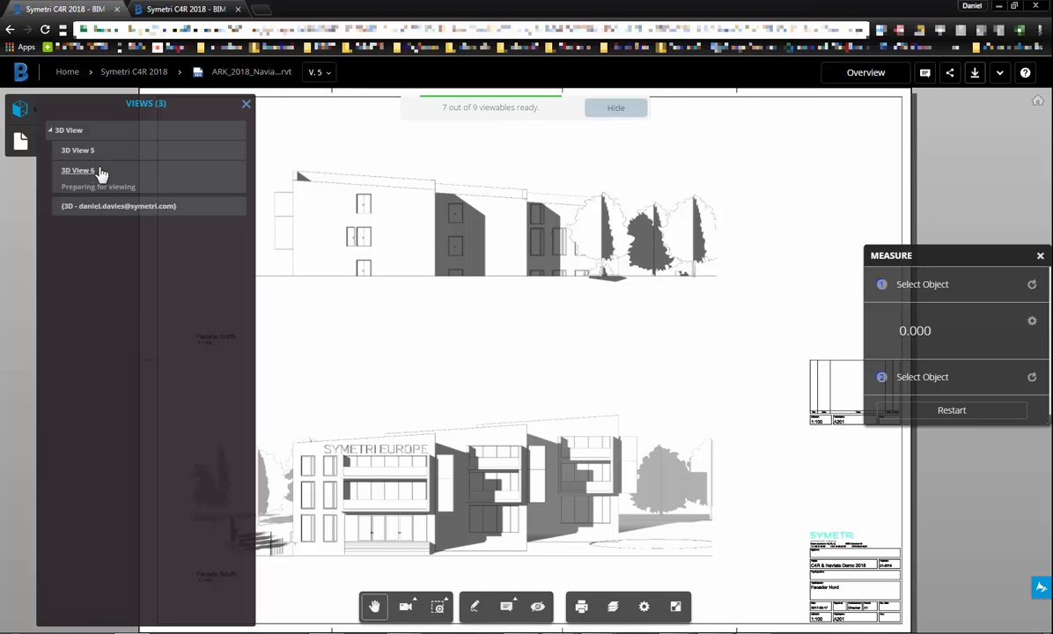
click(77, 169)
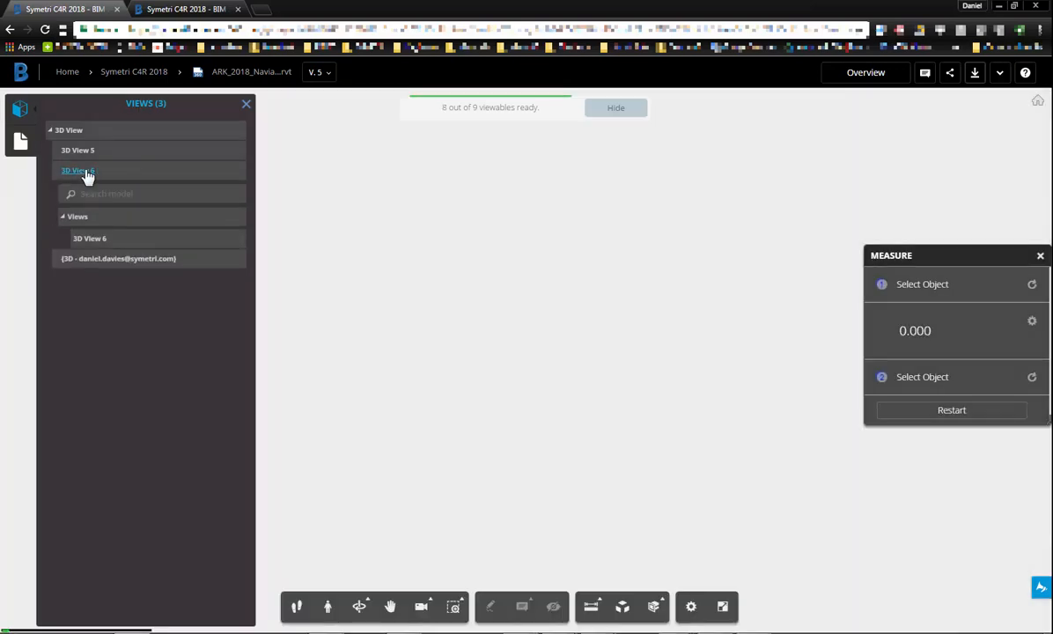
Orbit 3D View 6's interior toward the meeting table, then zoom the default {3D} view onto the brick facade.
click(78, 169)
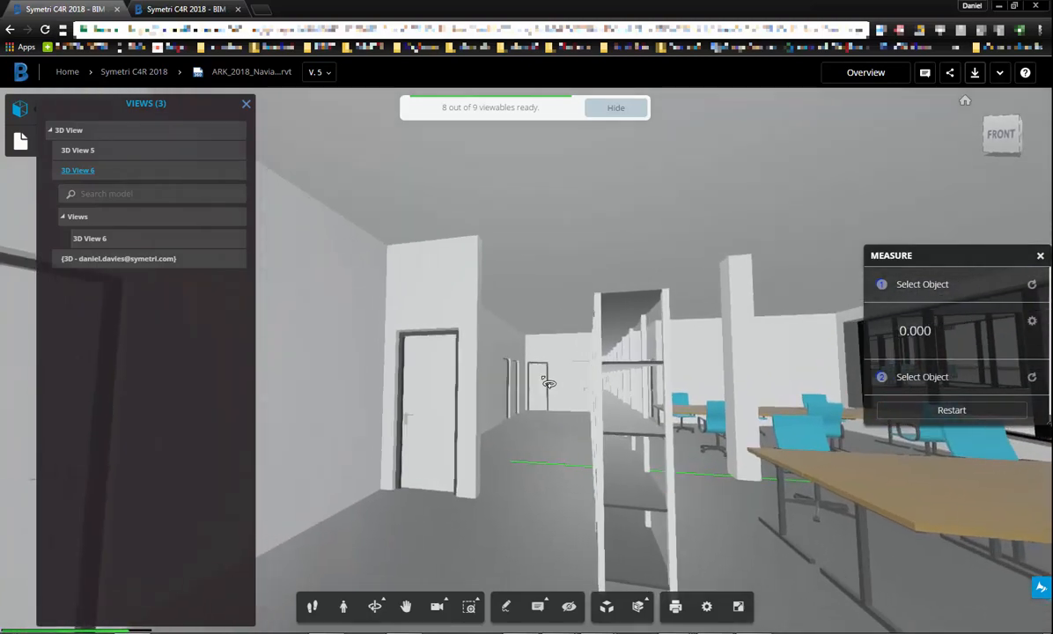
drag(546, 384, 680, 403)
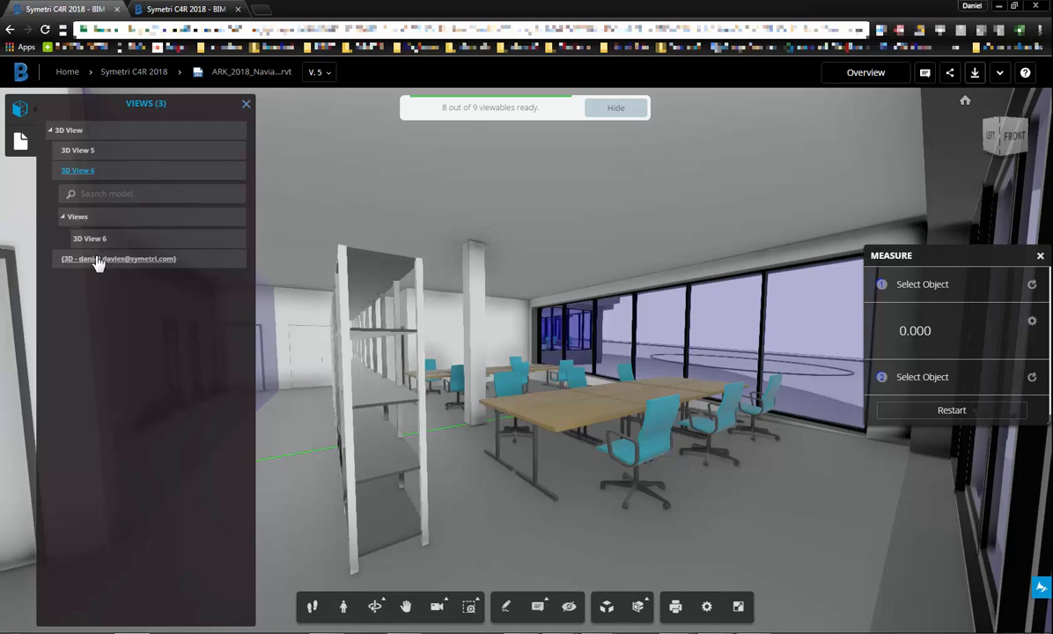
click(118, 257)
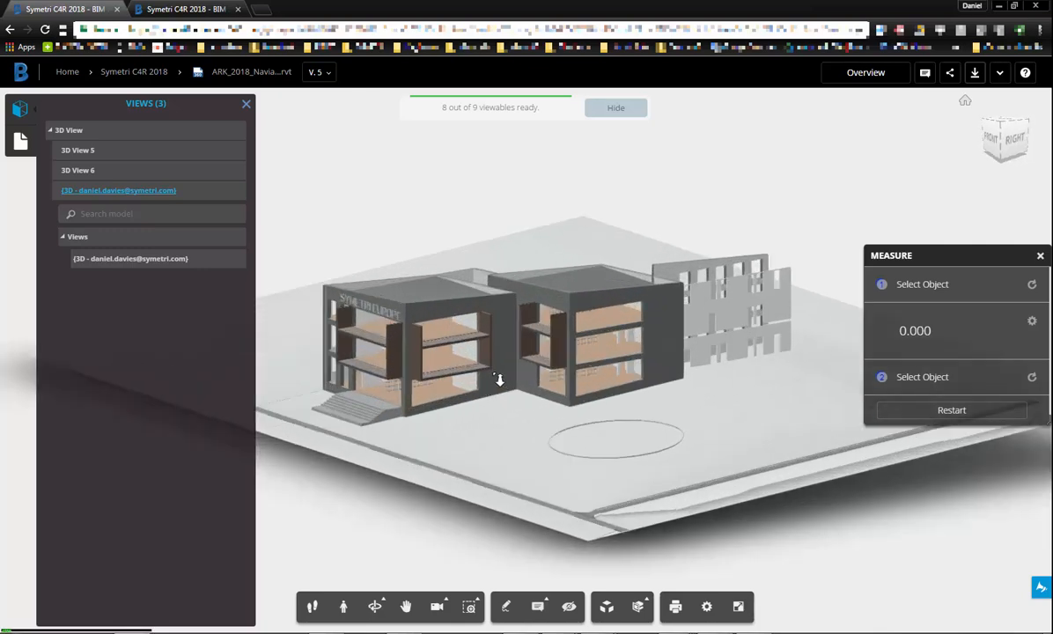
drag(500, 378, 507, 374)
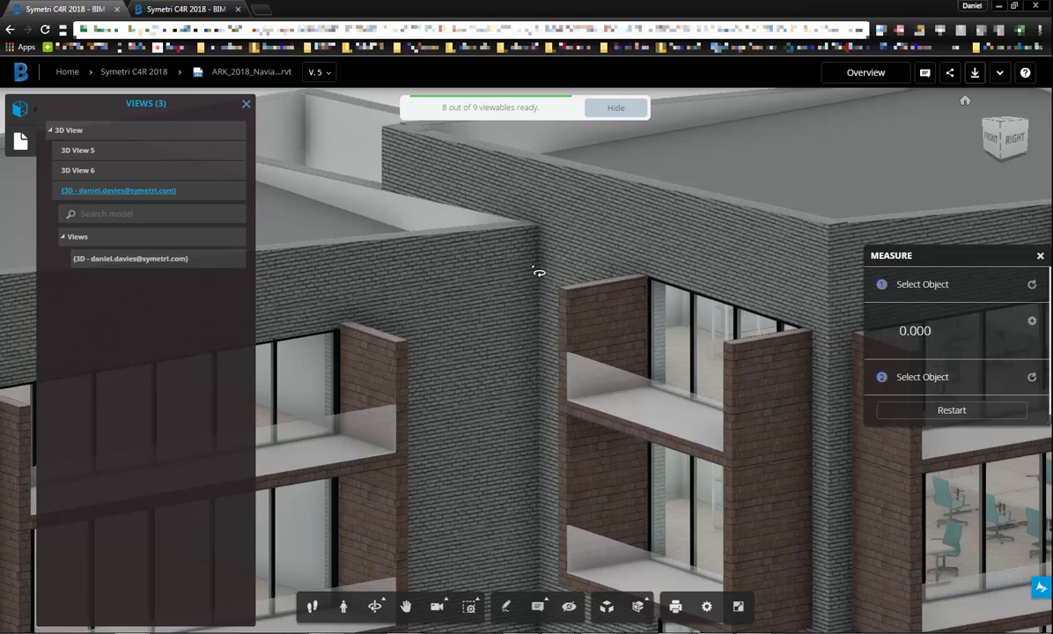
mouse_move(537, 258)
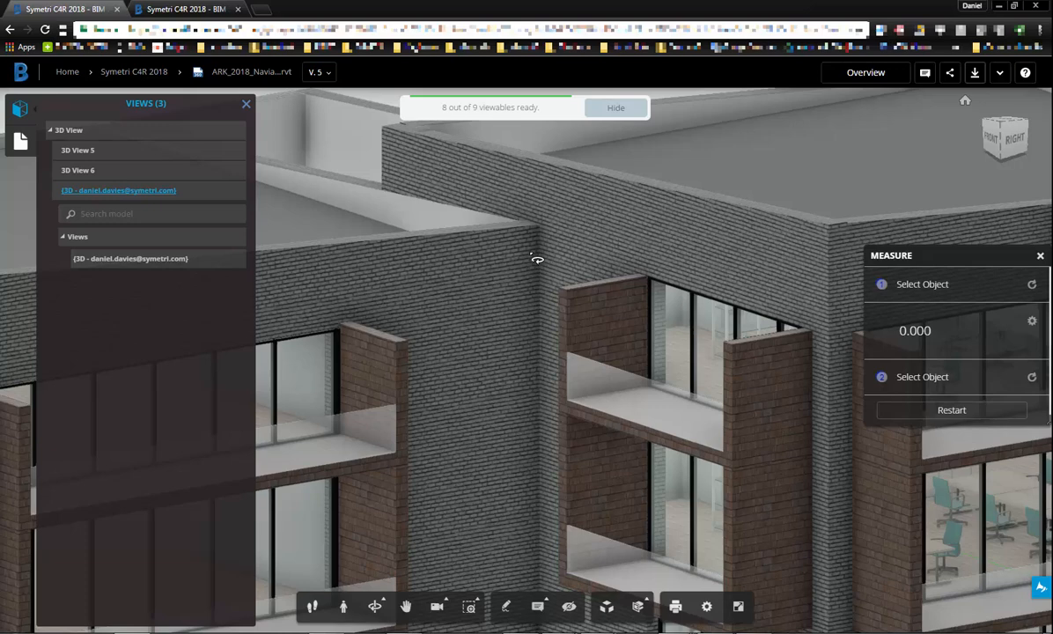